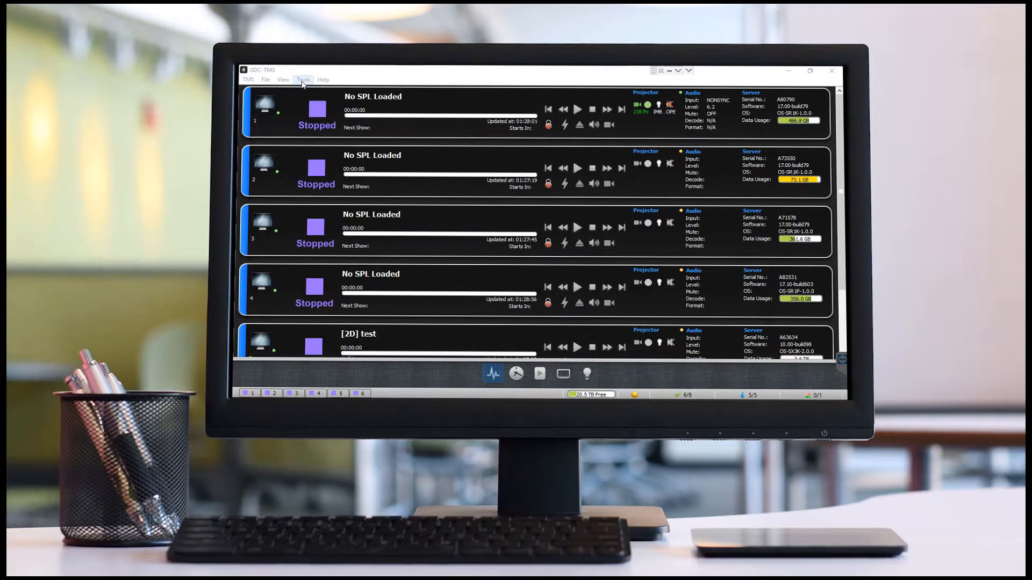
# - Review the program preferences, keeping GDC as the POS vendor, and close without saving
pyautogui.click(303, 80)
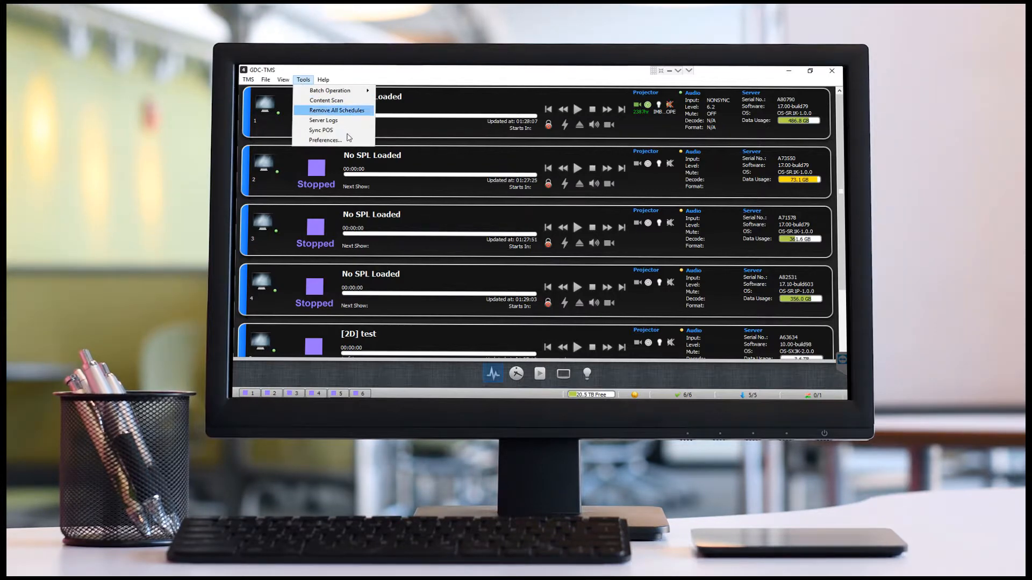
pyautogui.click(323, 140)
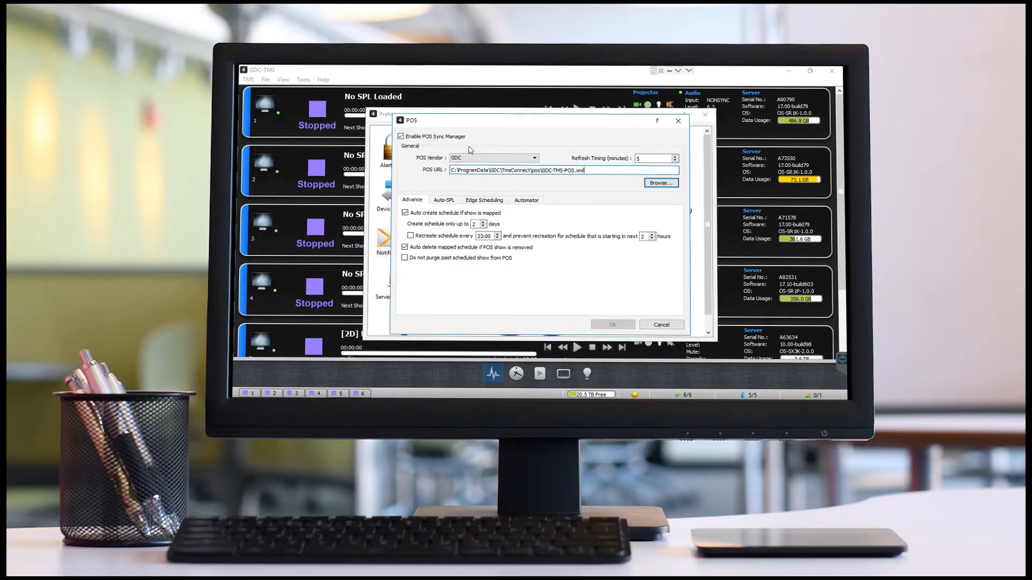
pyautogui.click(533, 158)
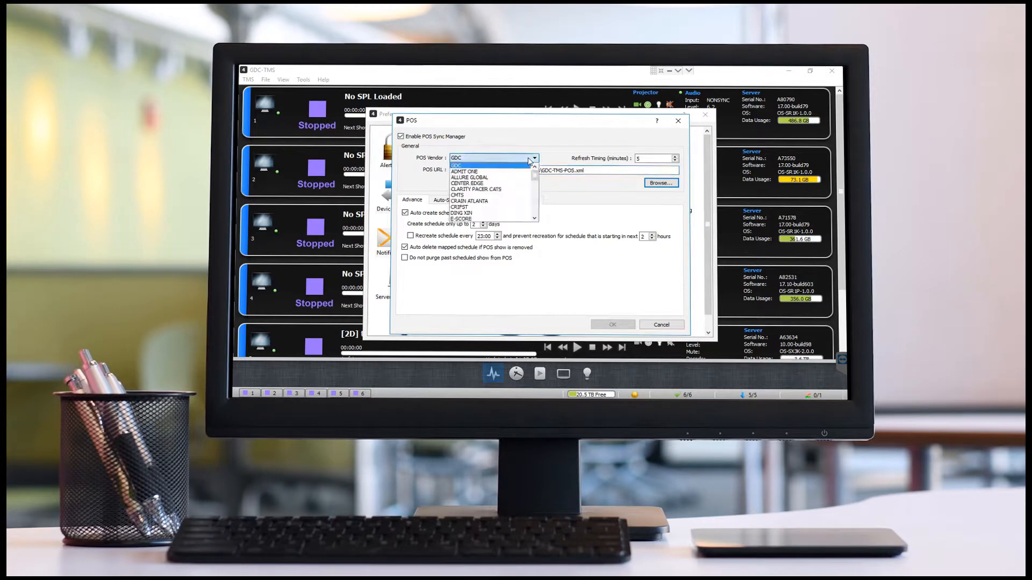
pyautogui.click(455, 157)
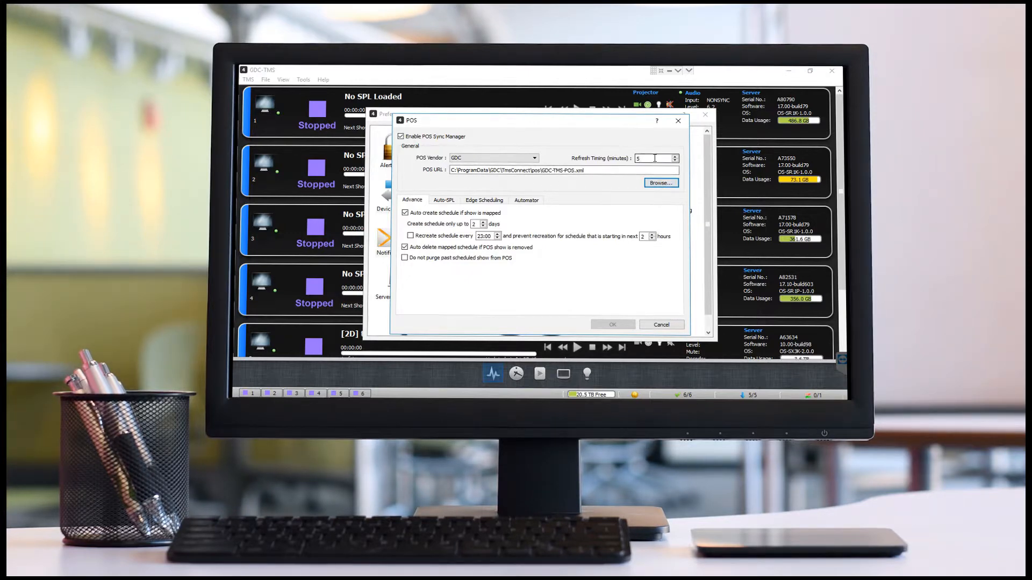
pyautogui.click(670, 158)
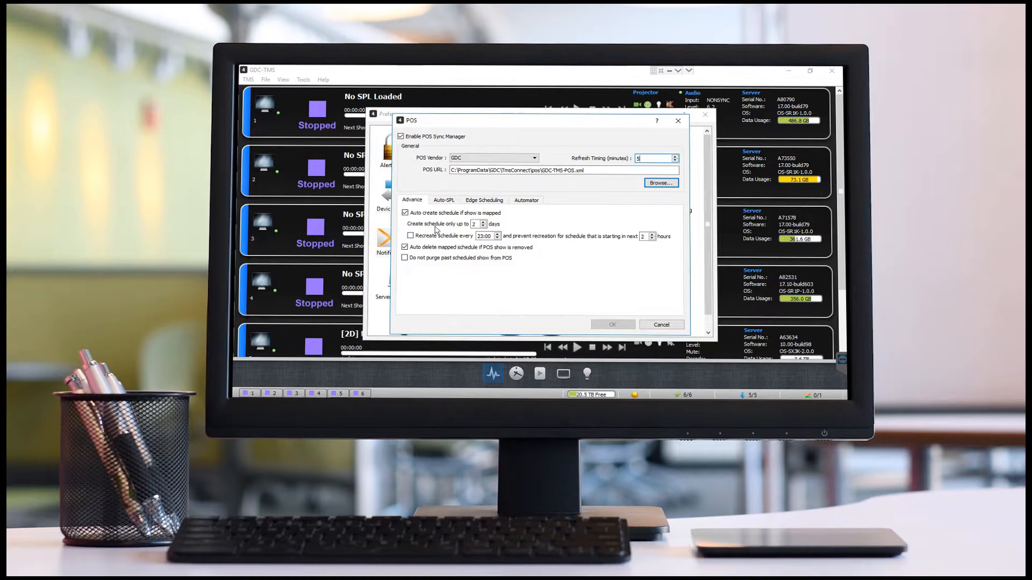
pyautogui.moveTo(661, 324)
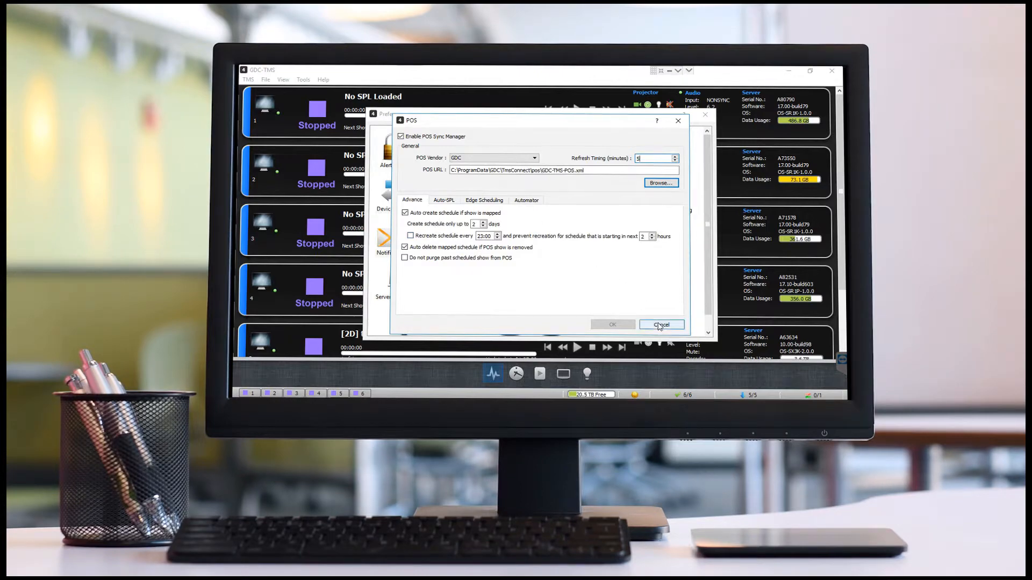
pyautogui.click(660, 324)
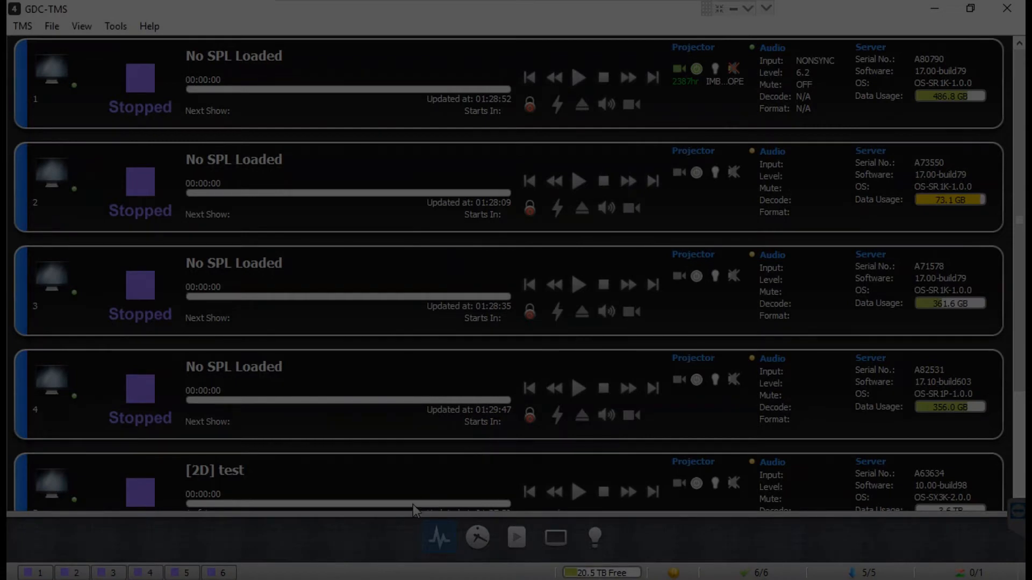
pyautogui.moveTo(378, 543)
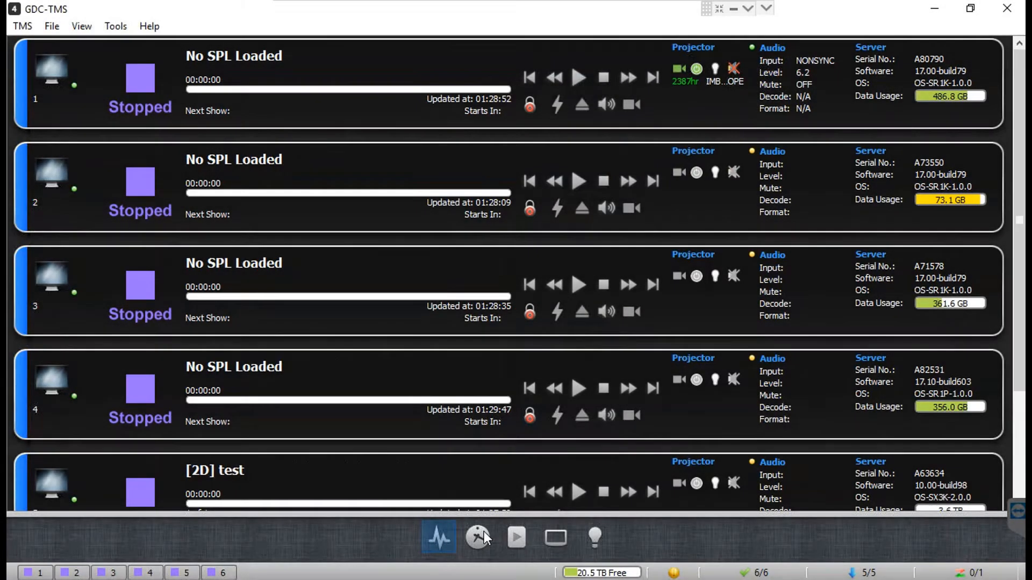
pyautogui.moveTo(479, 538)
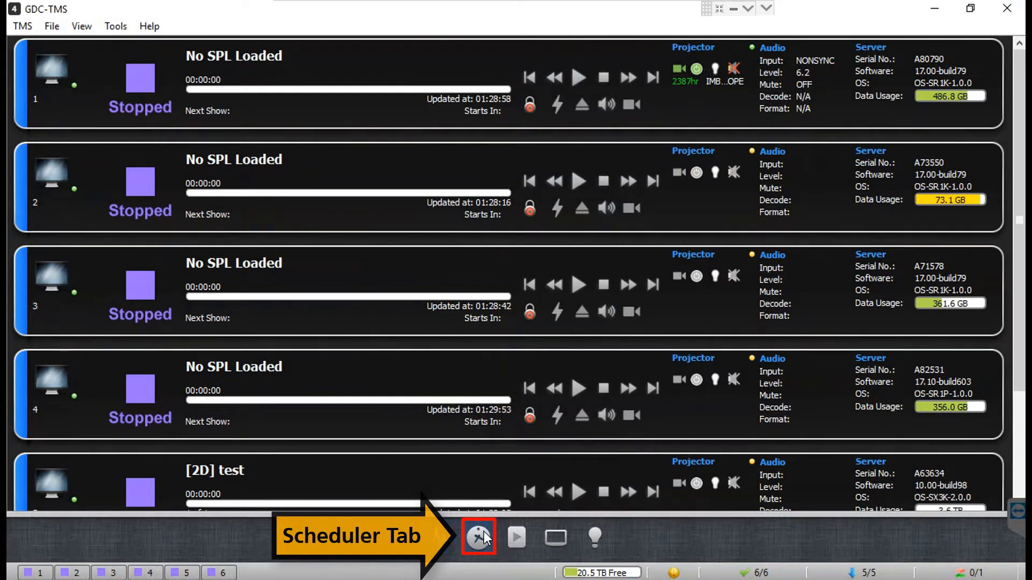
# - Switch to the scheduler timeline for 15 May 2021
pyautogui.click(477, 538)
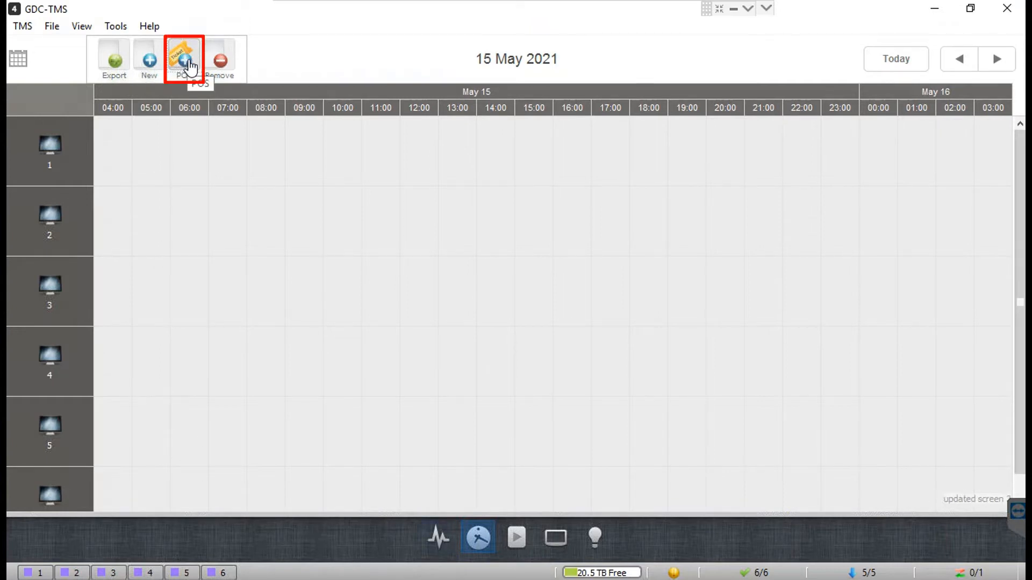
# - Browse the POS Scheduler's title list and bring up the Map Screen To Auditorium window
pyautogui.click(184, 57)
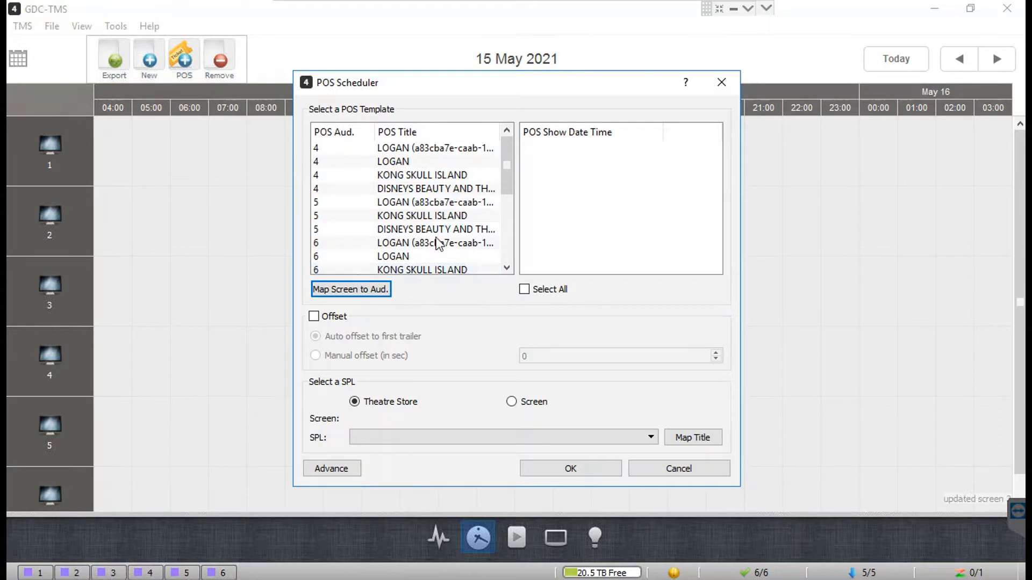
pyautogui.click(435, 189)
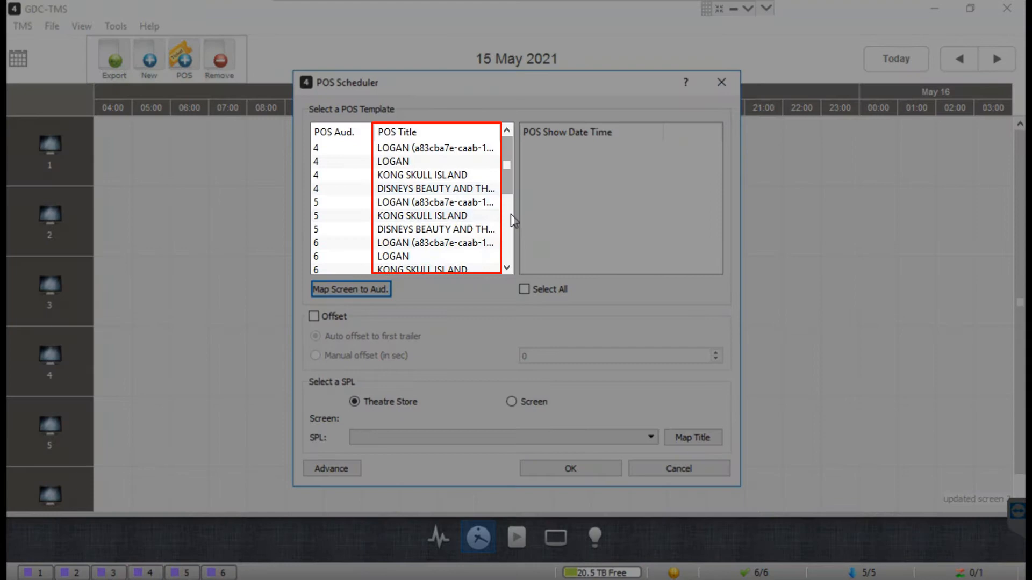
pyautogui.scroll(-3)
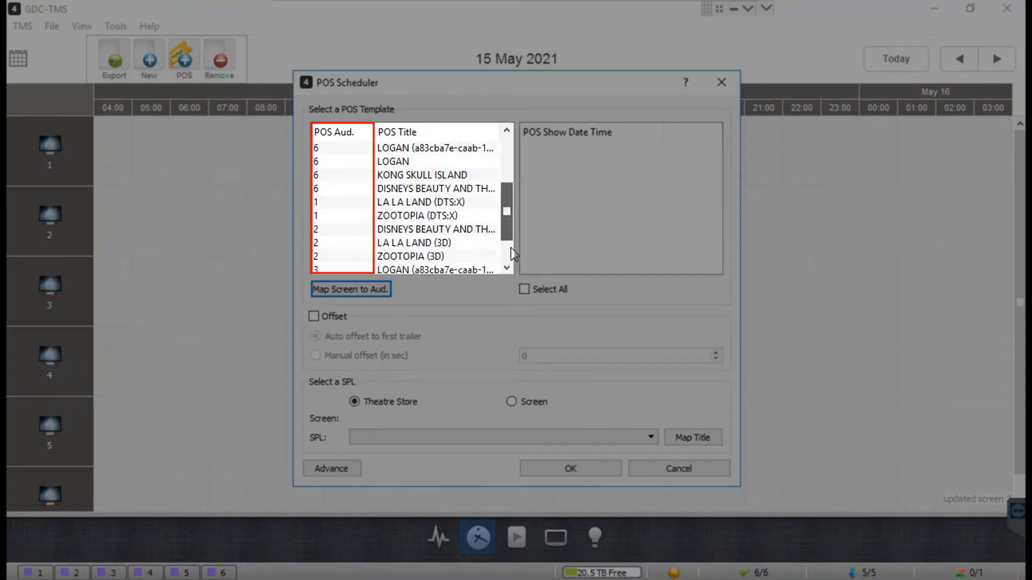
pyautogui.scroll(-3)
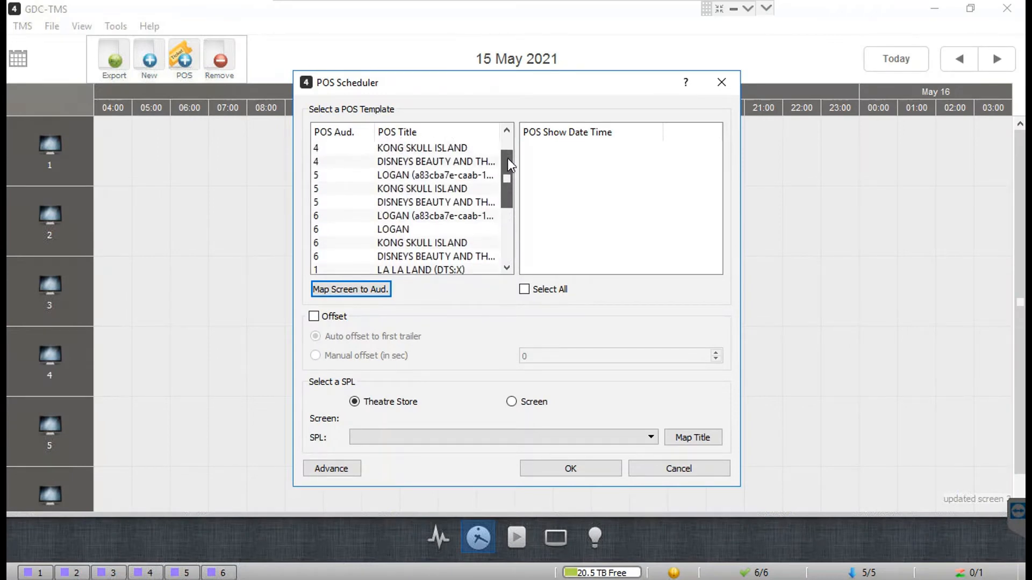
pyautogui.scroll(3)
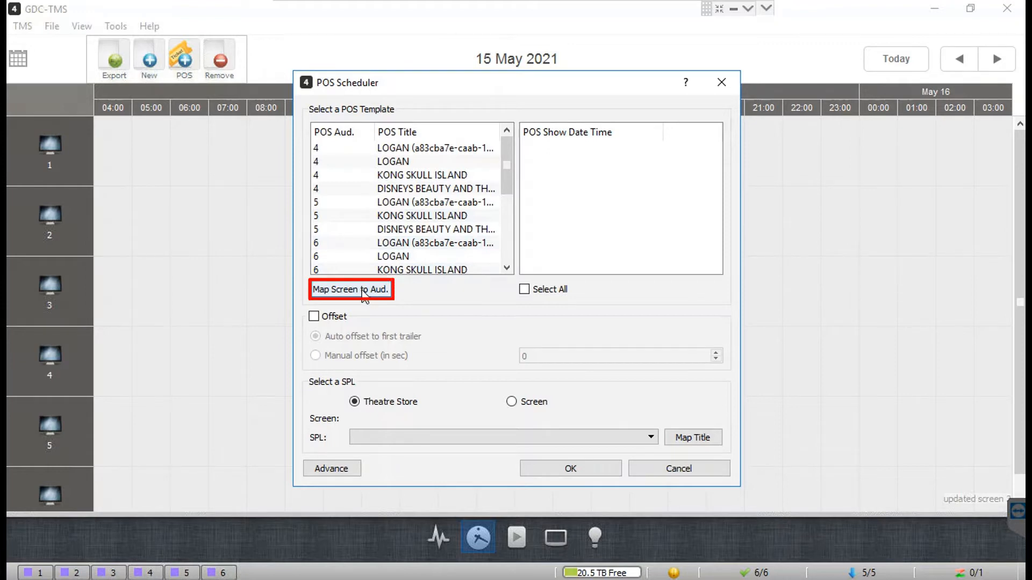
pyautogui.click(351, 289)
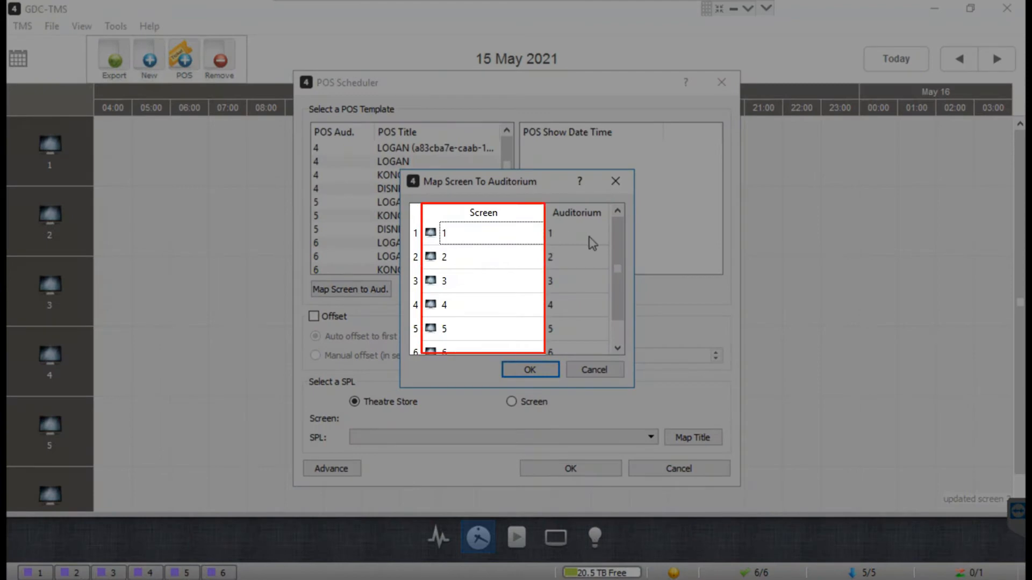
# - Assign auditoriums 1–6 one-to-one to screens 1–6 in the mapping window
pyautogui.click(576, 233)
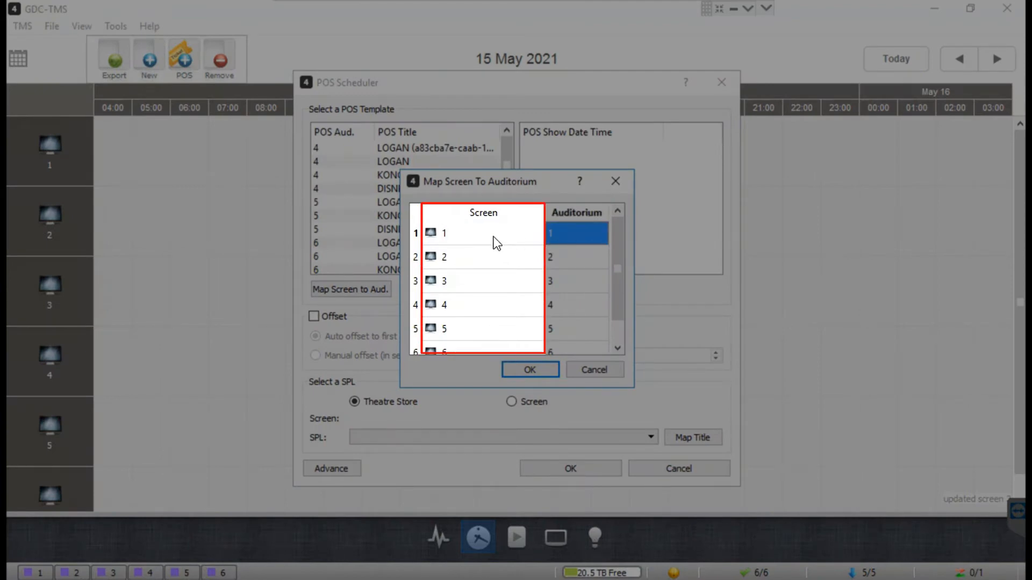
pyautogui.scroll(-3)
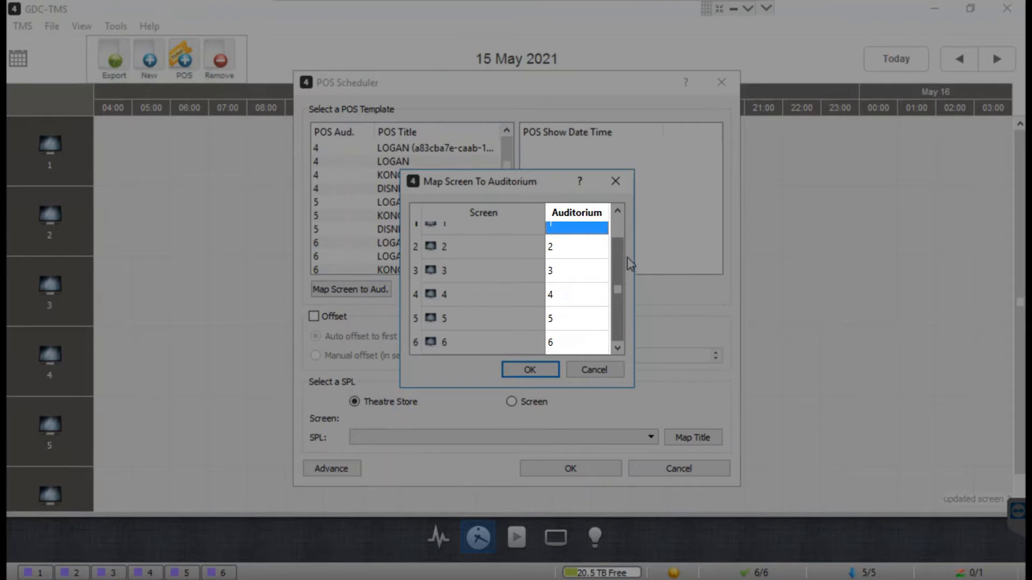
pyautogui.click(574, 228)
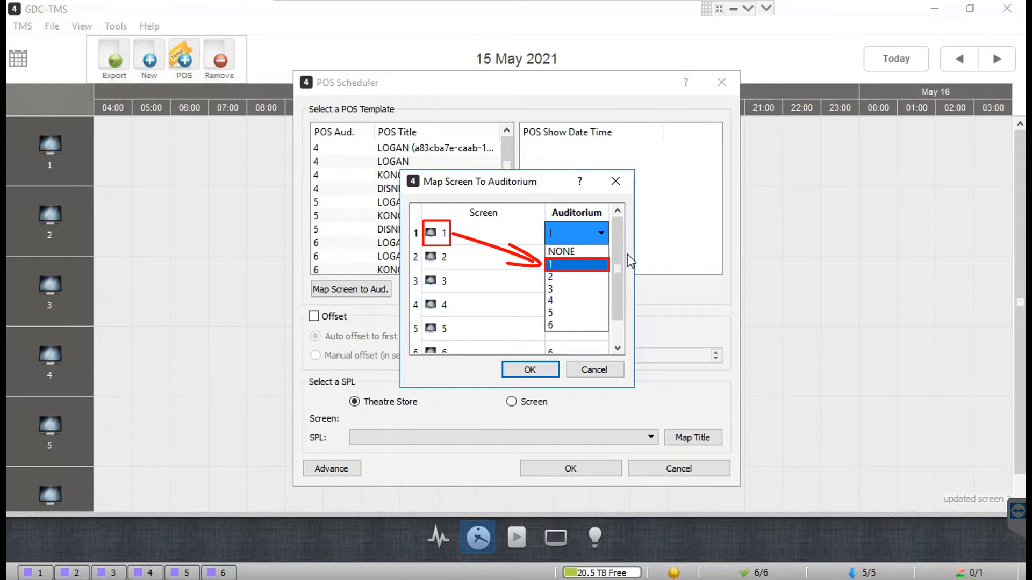
pyautogui.click(550, 264)
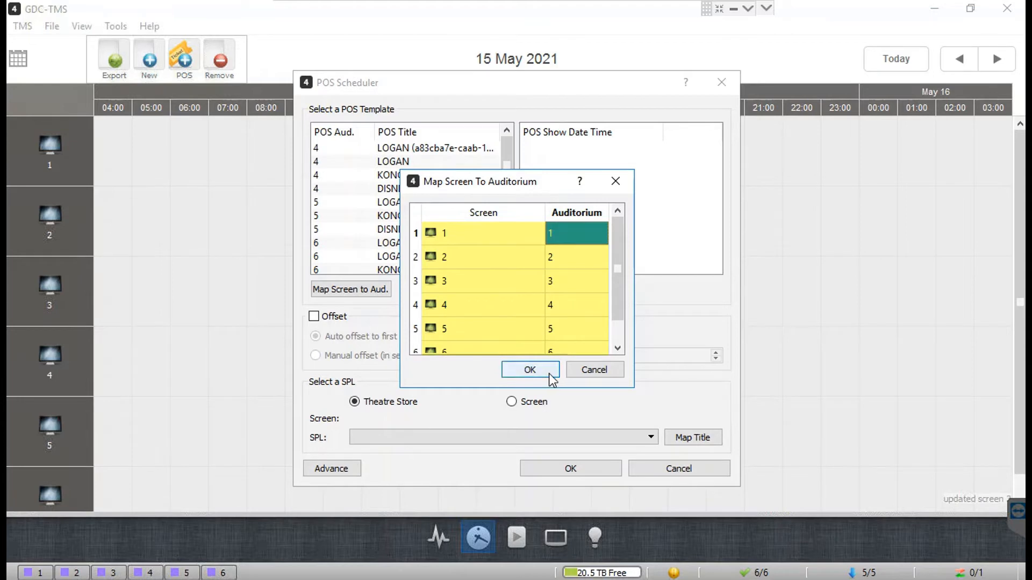
pyautogui.click(530, 369)
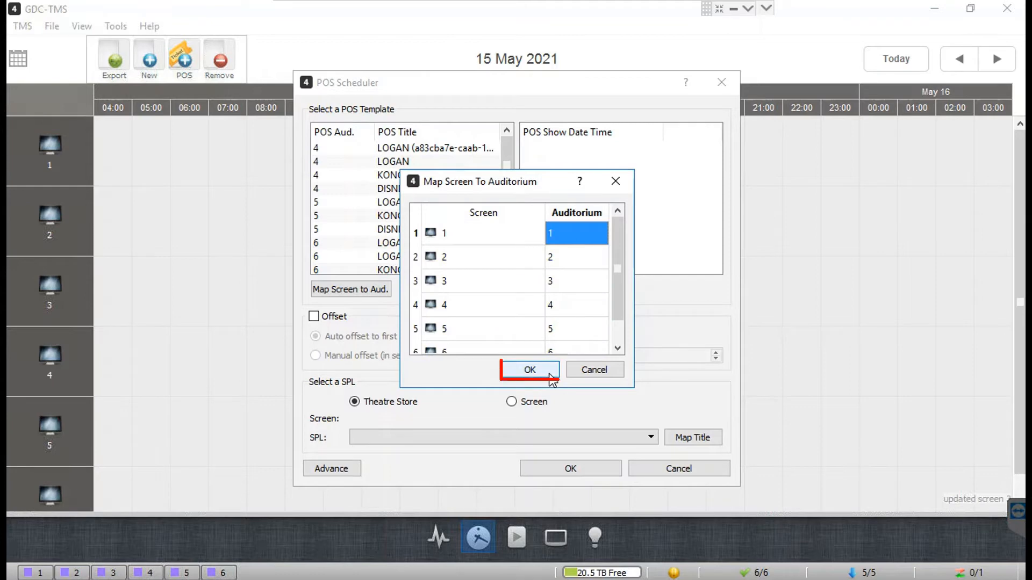
pyautogui.click(529, 369)
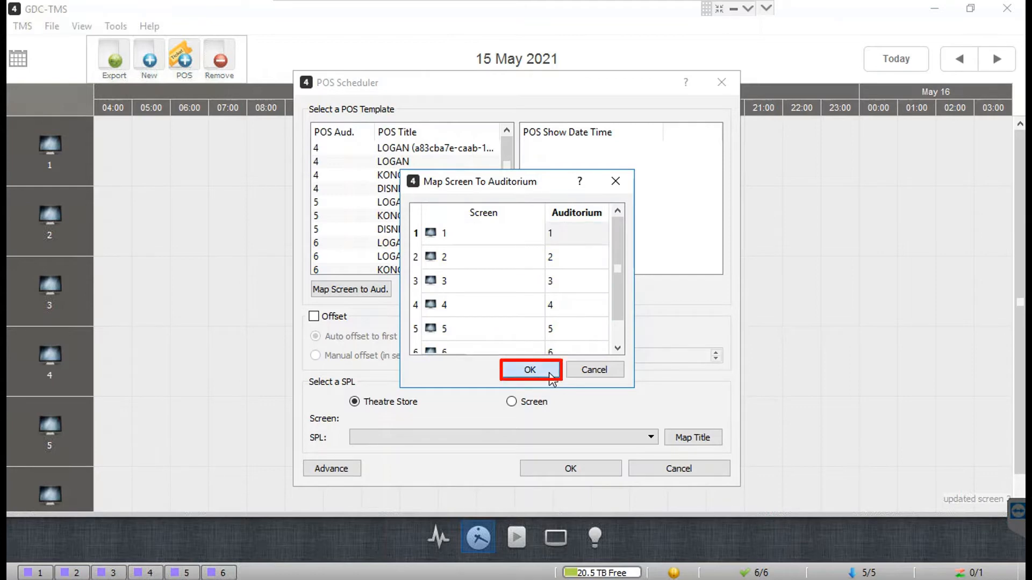
# - Confirm the mapping, choose LA LA LAND (DTS:X) and tick its Sat May 15 20:00 showing
pyautogui.click(528, 369)
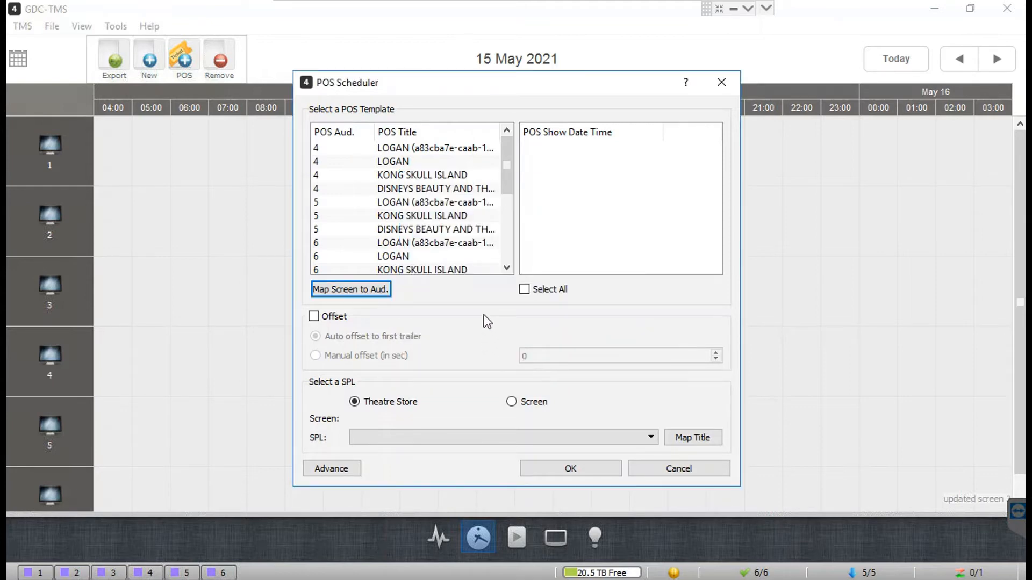
pyautogui.scroll(-3)
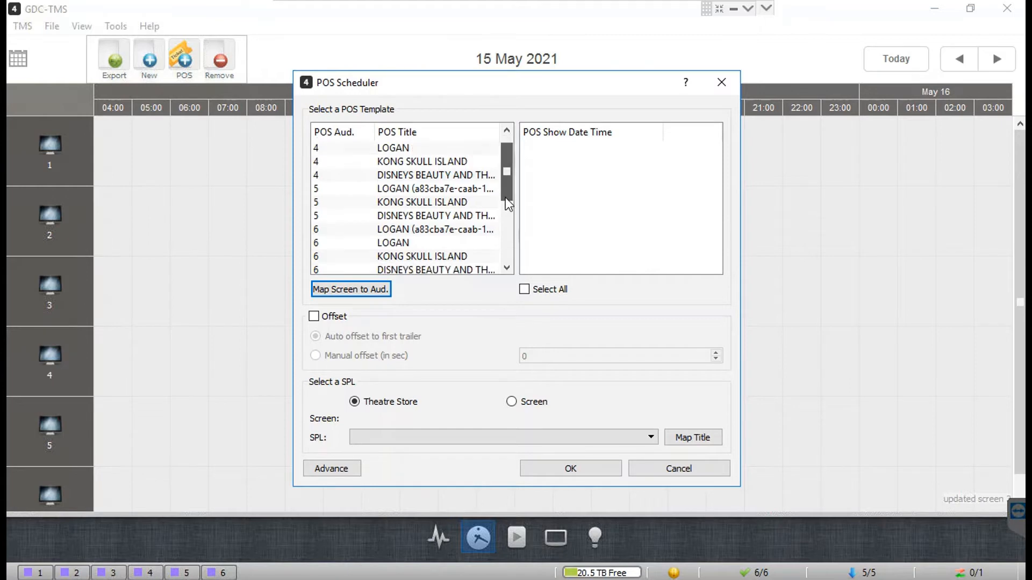
pyautogui.scroll(-3)
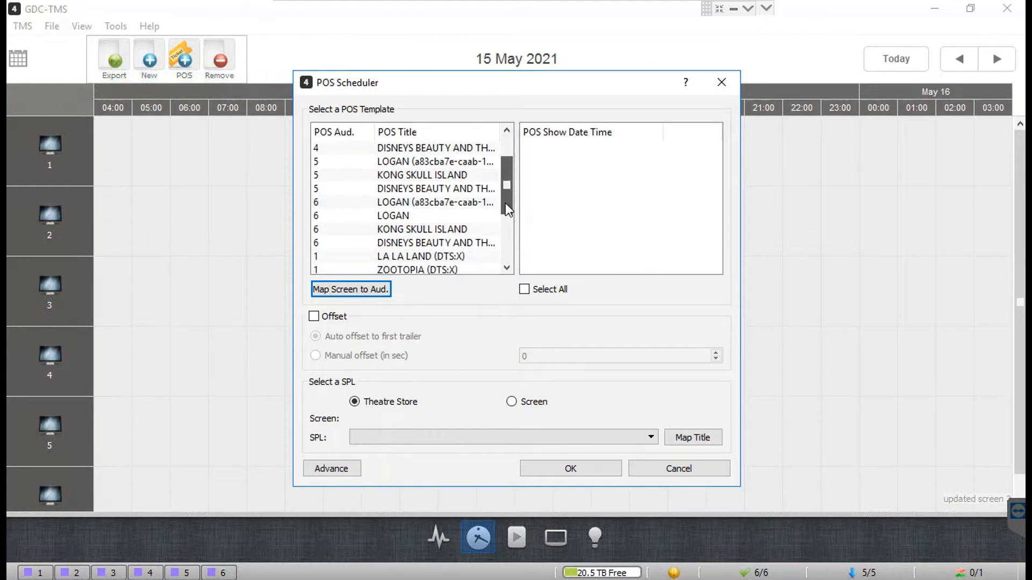
pyautogui.click(434, 243)
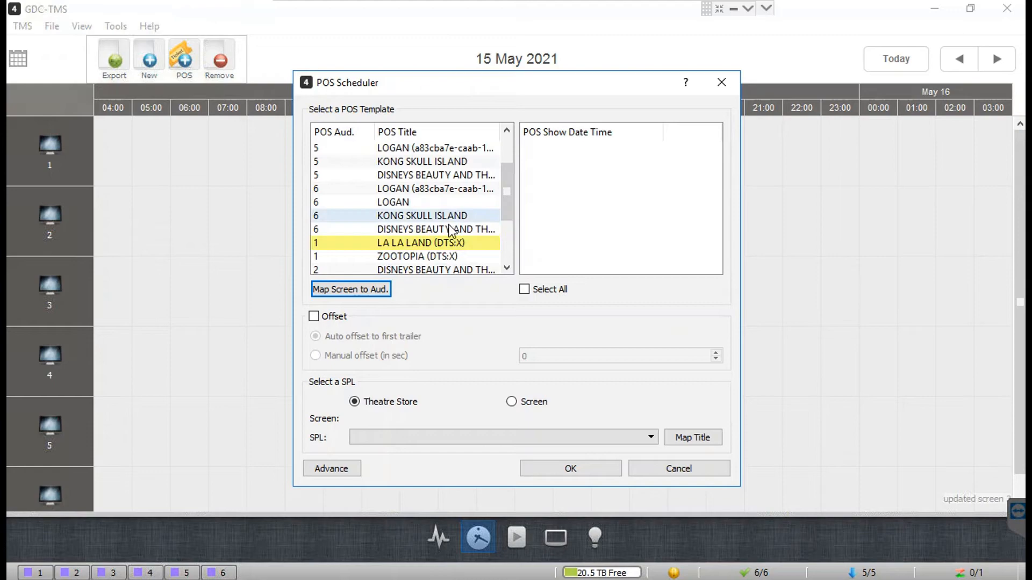
pyautogui.click(409, 243)
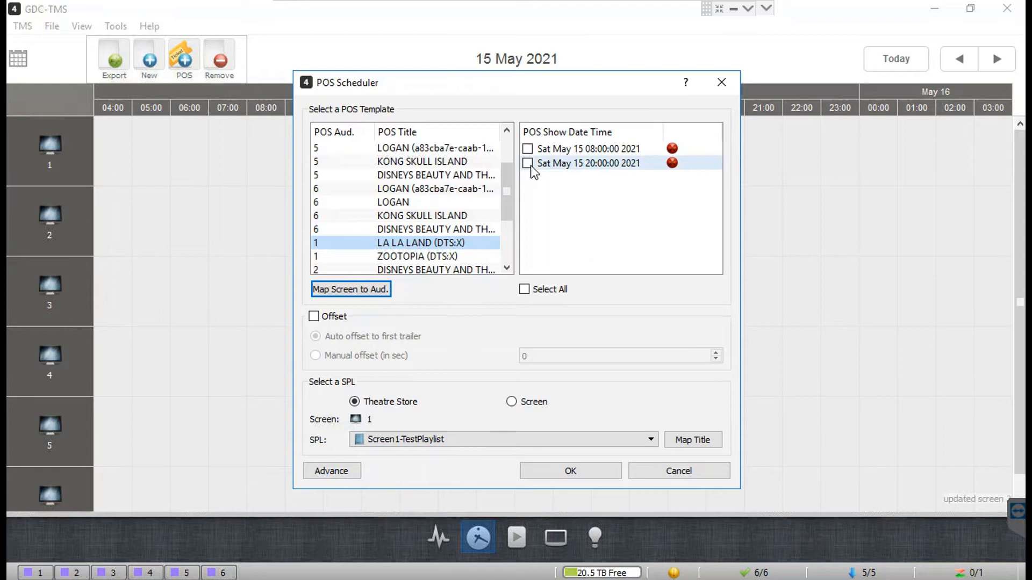
pyautogui.click(527, 163)
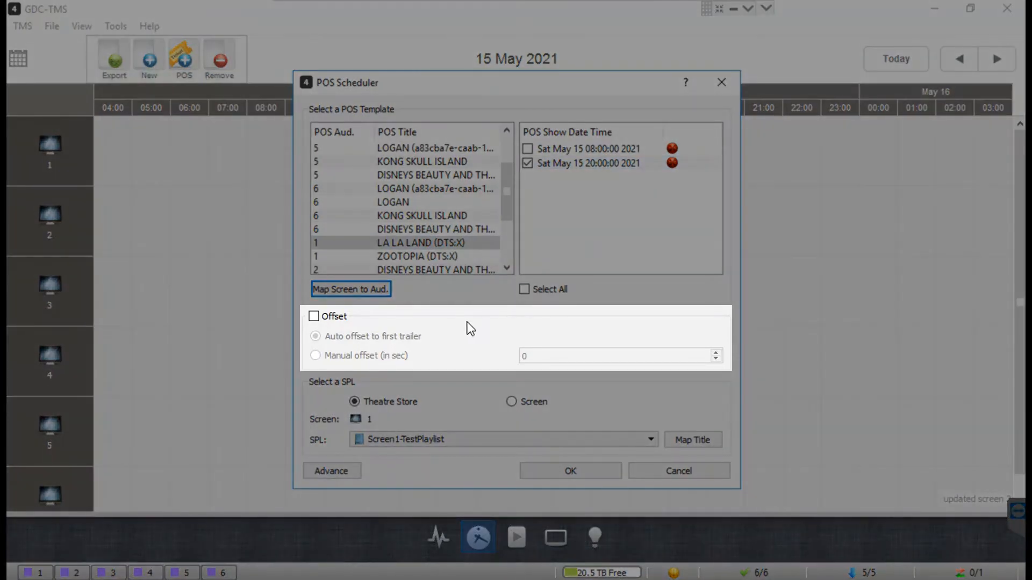
pyautogui.moveTo(394, 329)
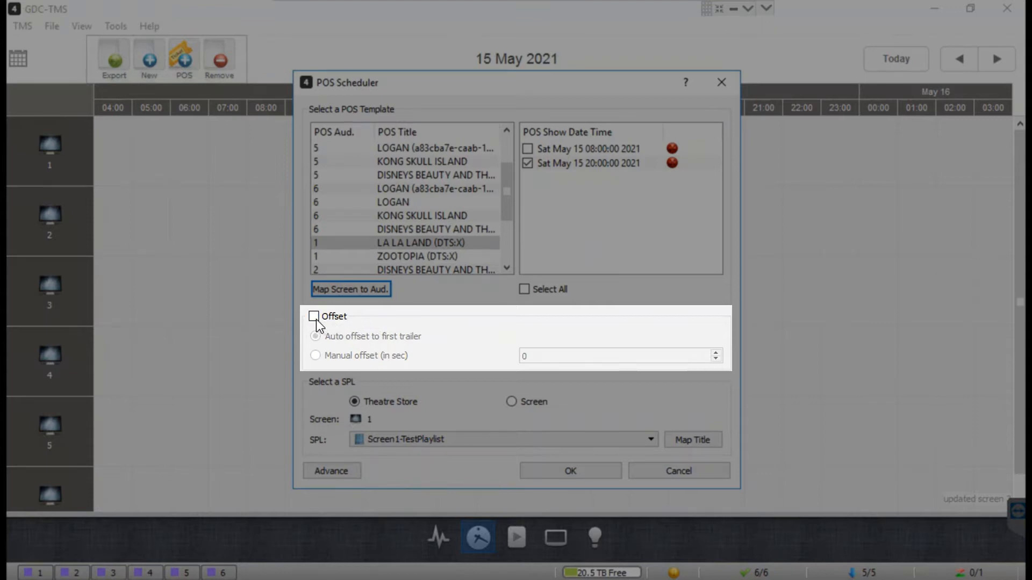
pyautogui.click(315, 316)
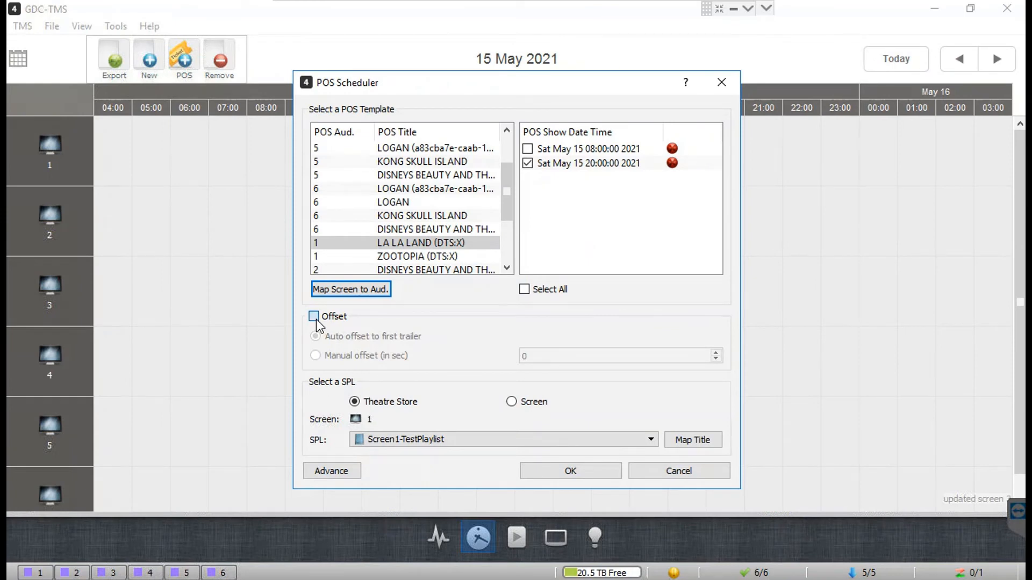
pyautogui.click(314, 316)
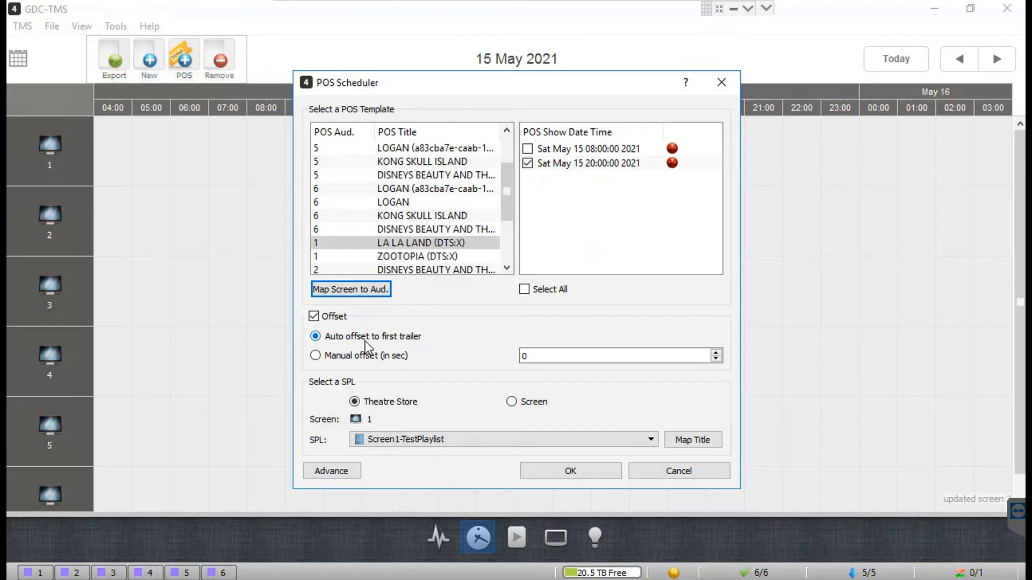
pyautogui.moveTo(329, 365)
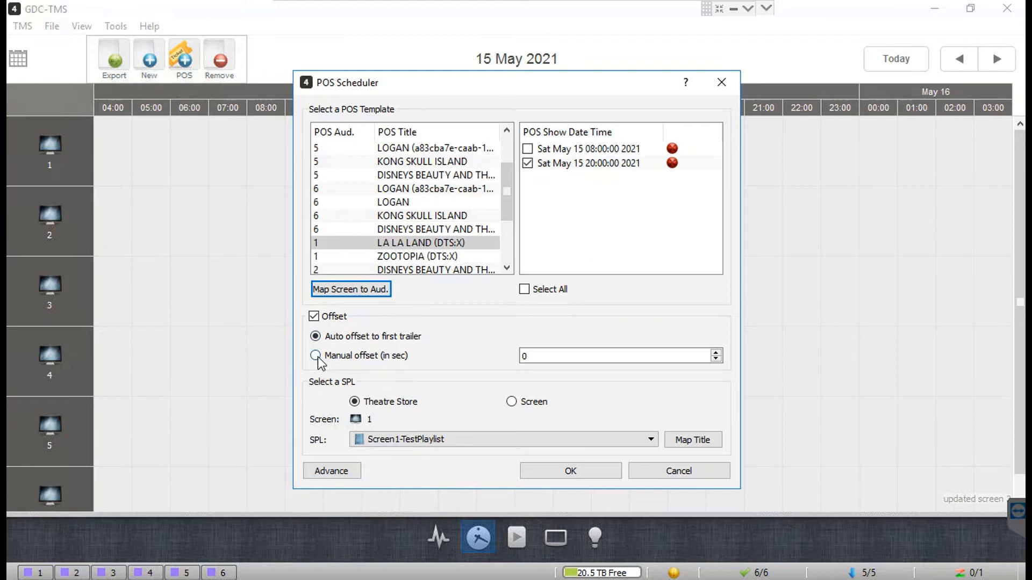
pyautogui.click(315, 356)
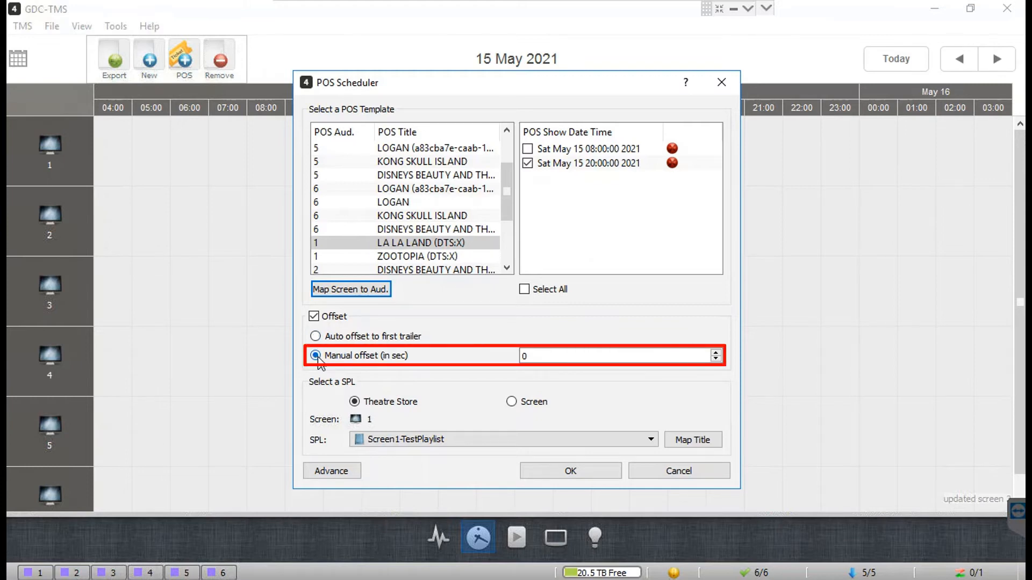
pyautogui.moveTo(503, 363)
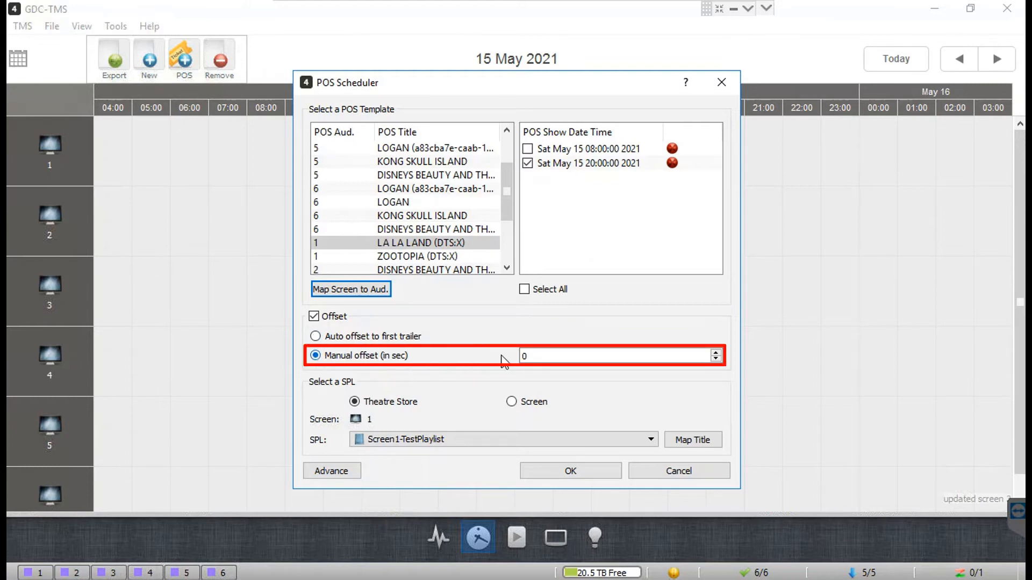
pyautogui.click(615, 356)
pyautogui.write('600')
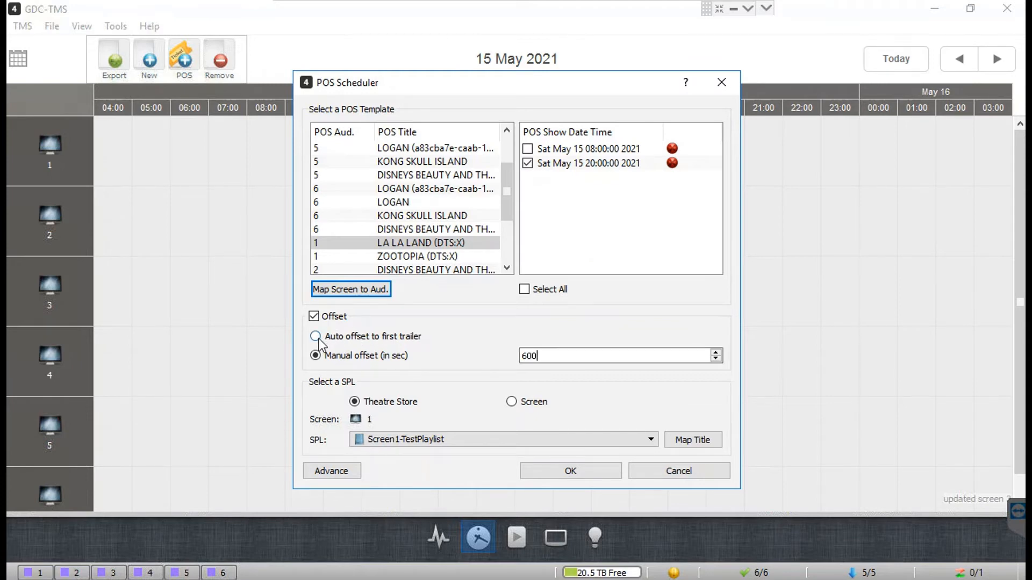
pyautogui.click(316, 337)
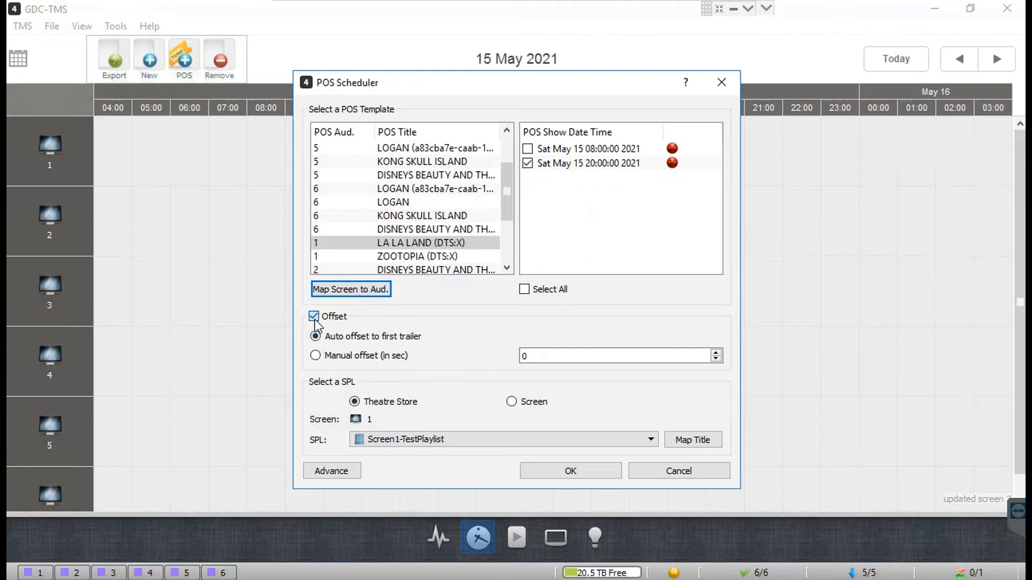
pyautogui.click(312, 316)
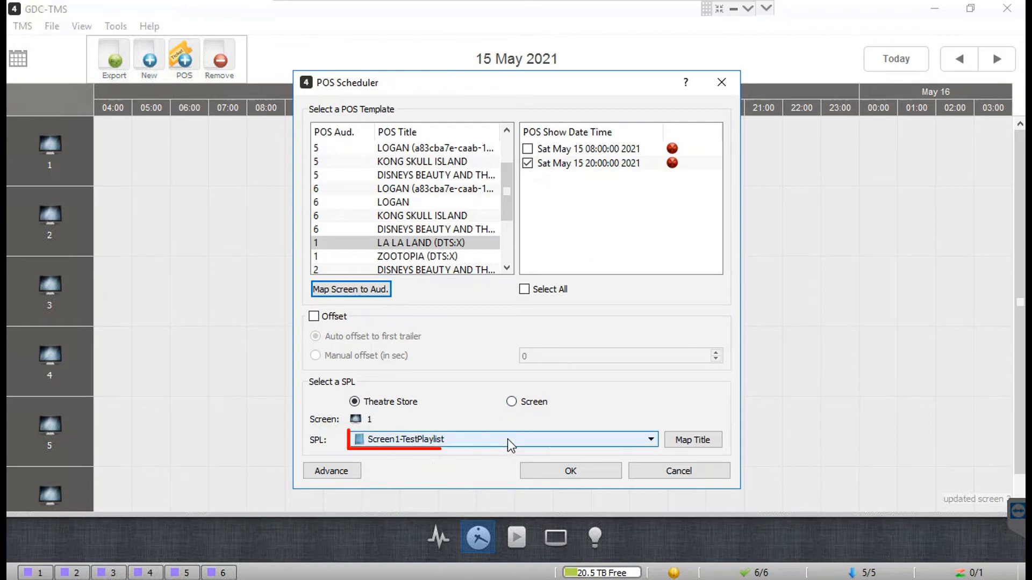
# - Map the 20:00 LA LA LAND show to the Screen1 playlist
pyautogui.click(650, 440)
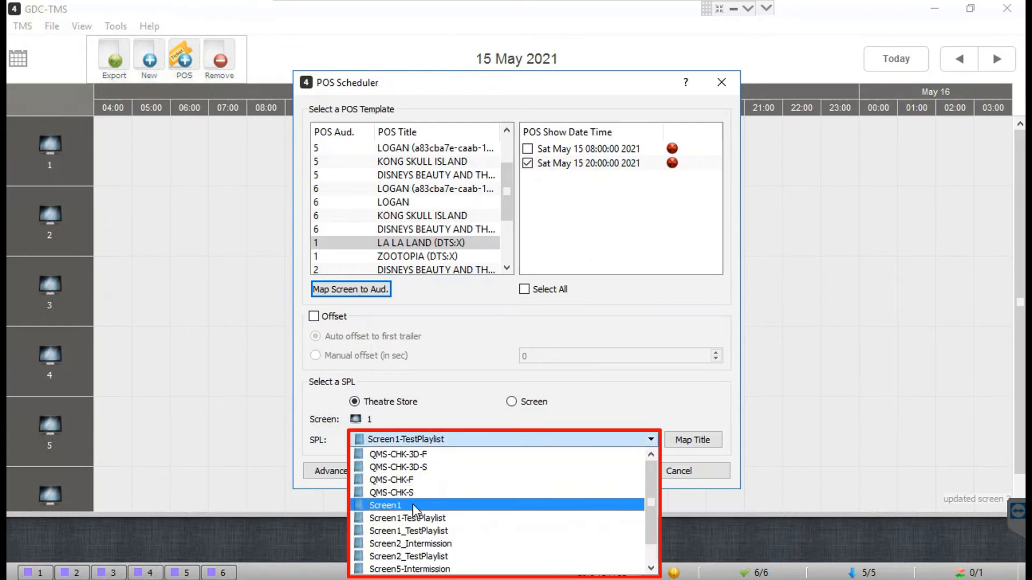
pyautogui.click(385, 506)
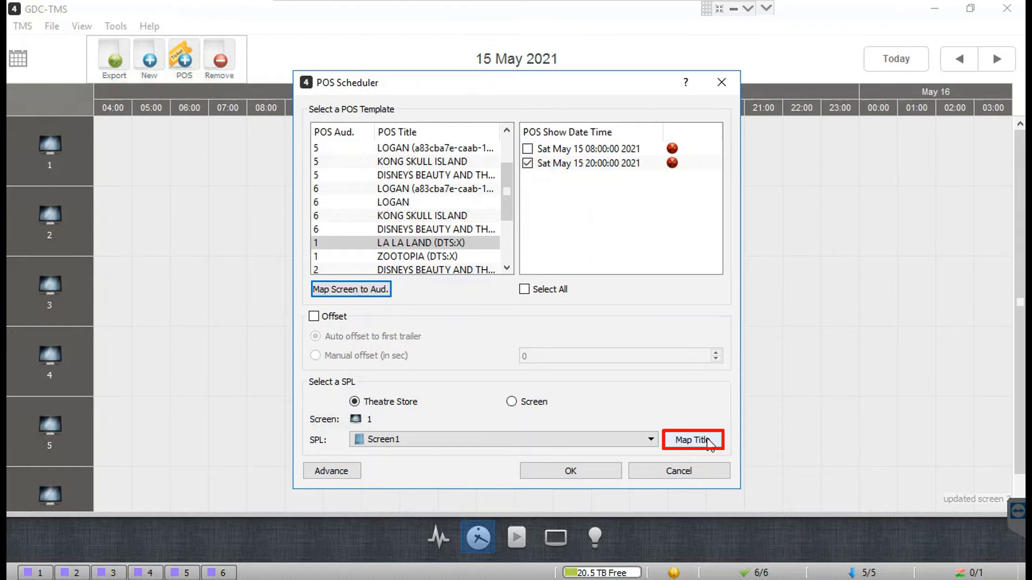
pyautogui.click(692, 440)
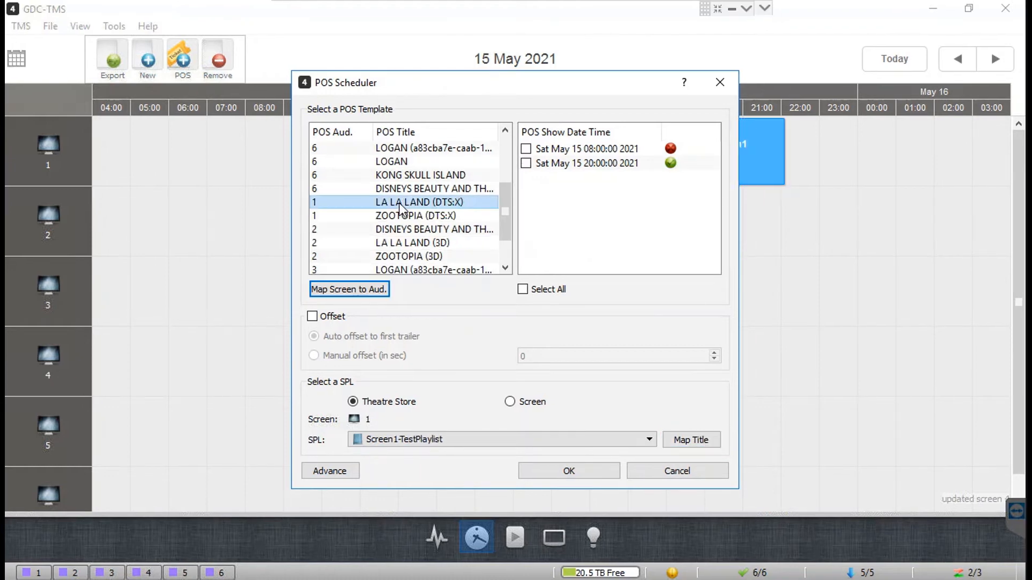
pyautogui.moveTo(670, 163)
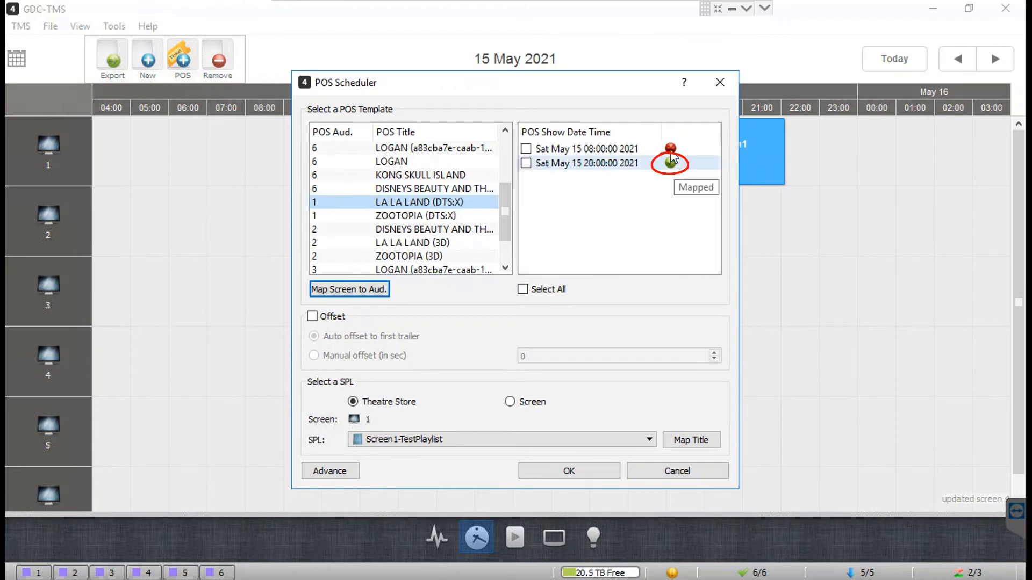
pyautogui.moveTo(670, 164)
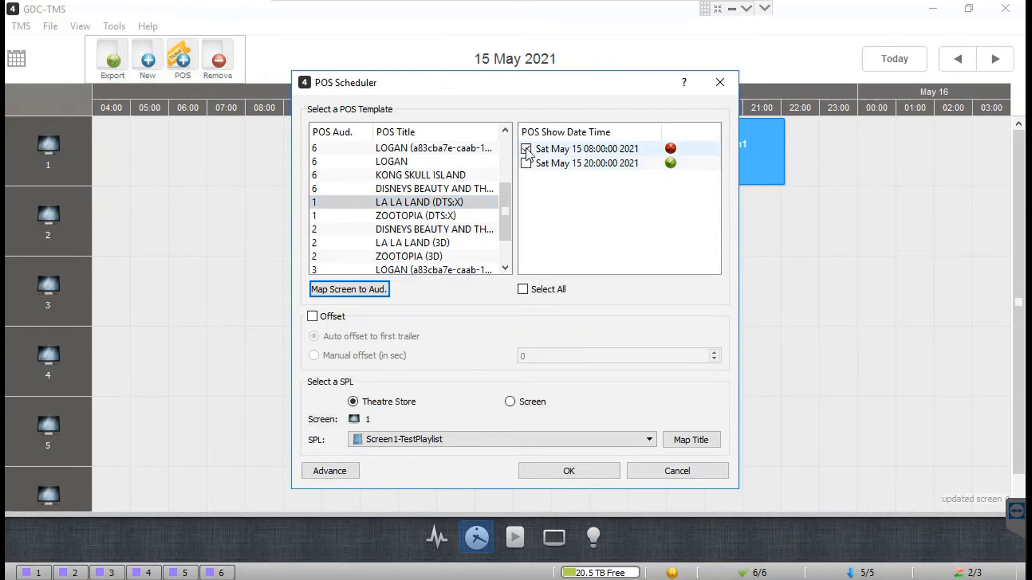
# - Map the 08:00 LA LA LAND show to the Screen1 playlist as well
pyautogui.click(525, 148)
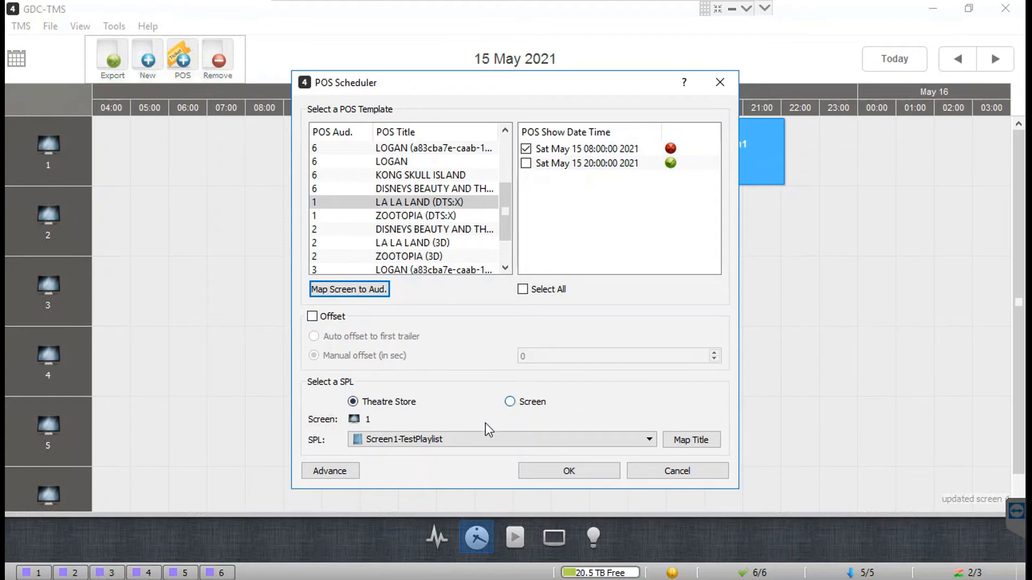
pyautogui.click(647, 439)
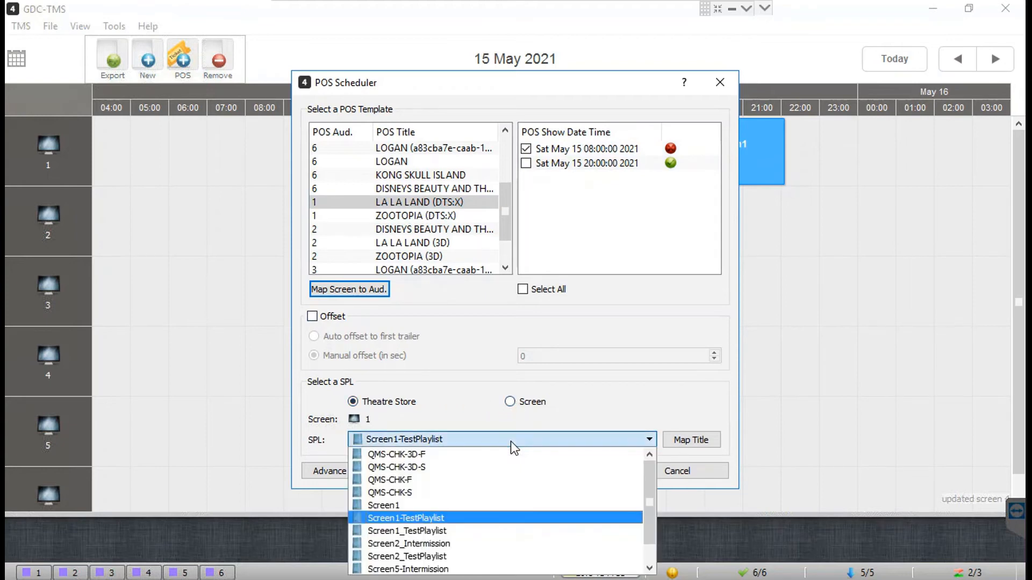
pyautogui.moveTo(401, 506)
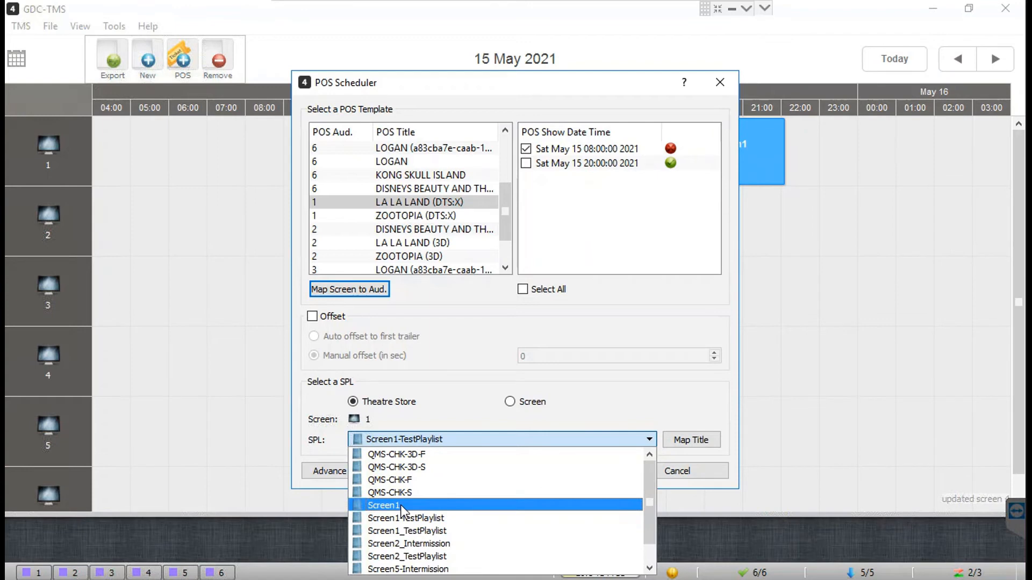
pyautogui.click(384, 505)
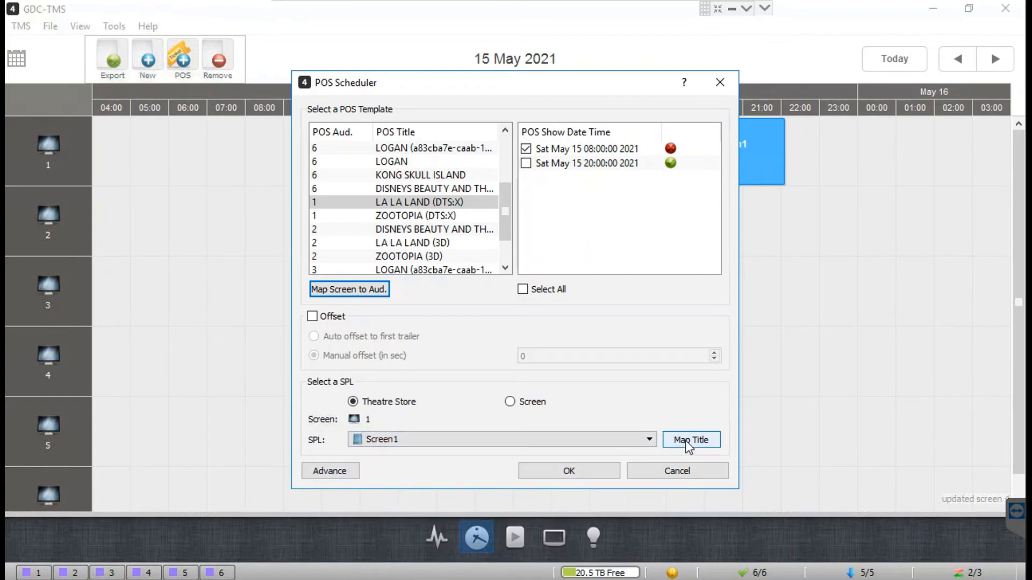
pyautogui.click(691, 440)
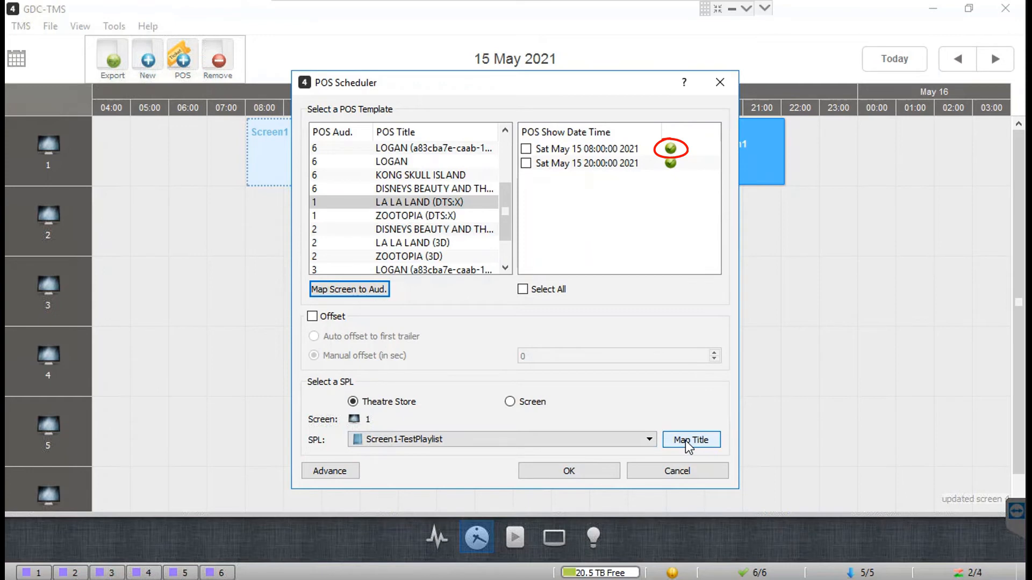
pyautogui.moveTo(644, 469)
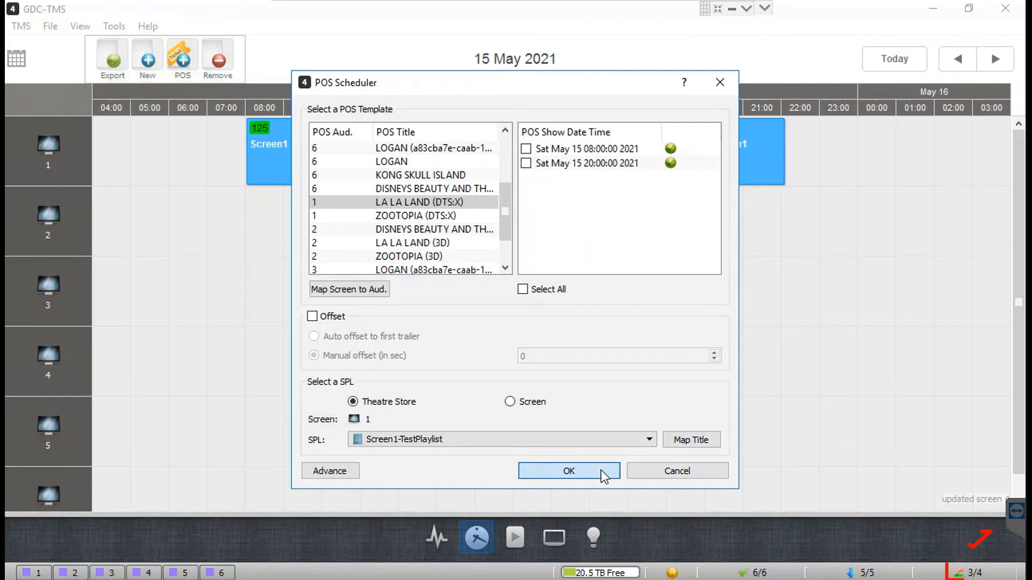
pyautogui.click(568, 471)
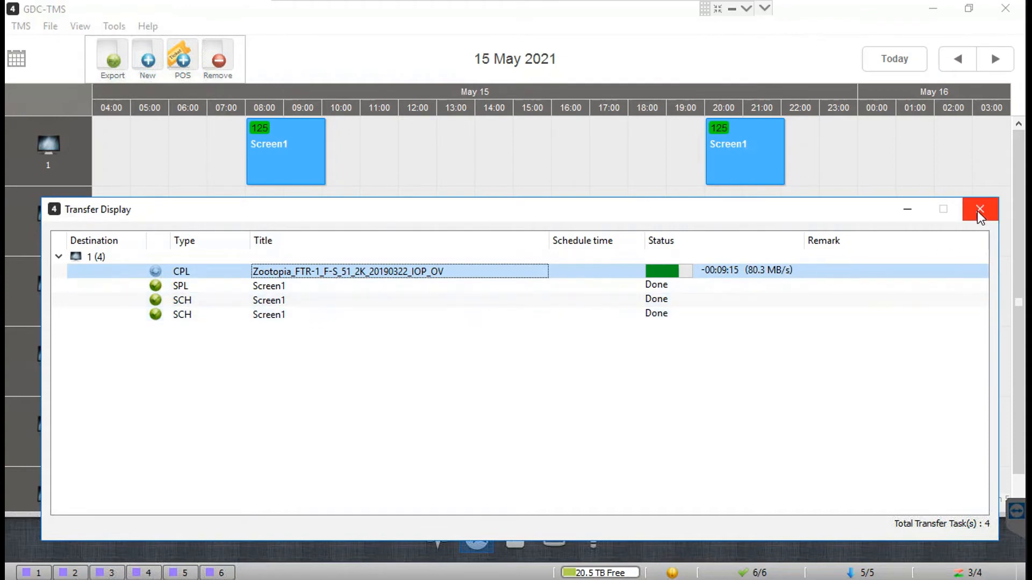
pyautogui.click(980, 210)
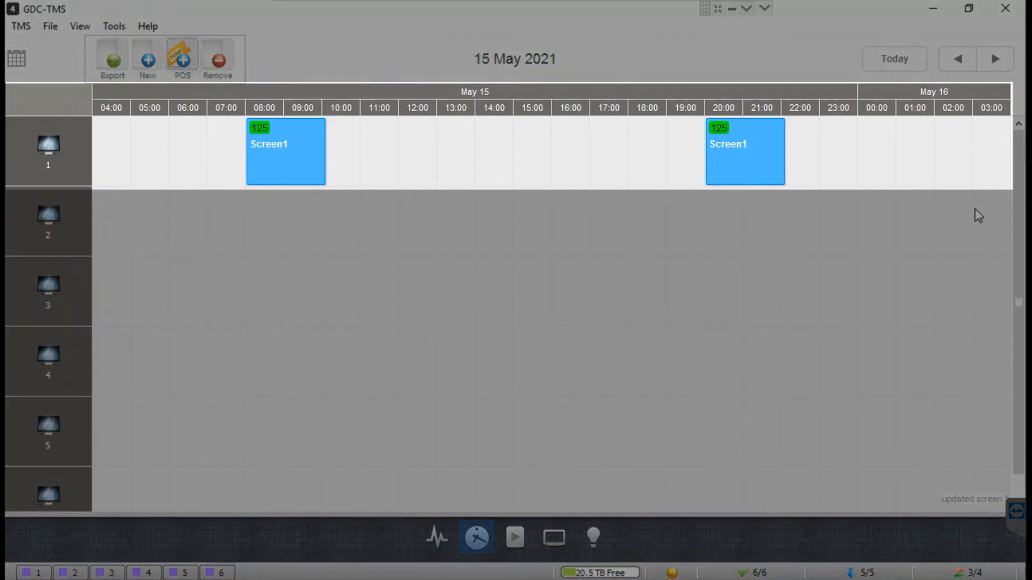
pyautogui.moveTo(724, 216)
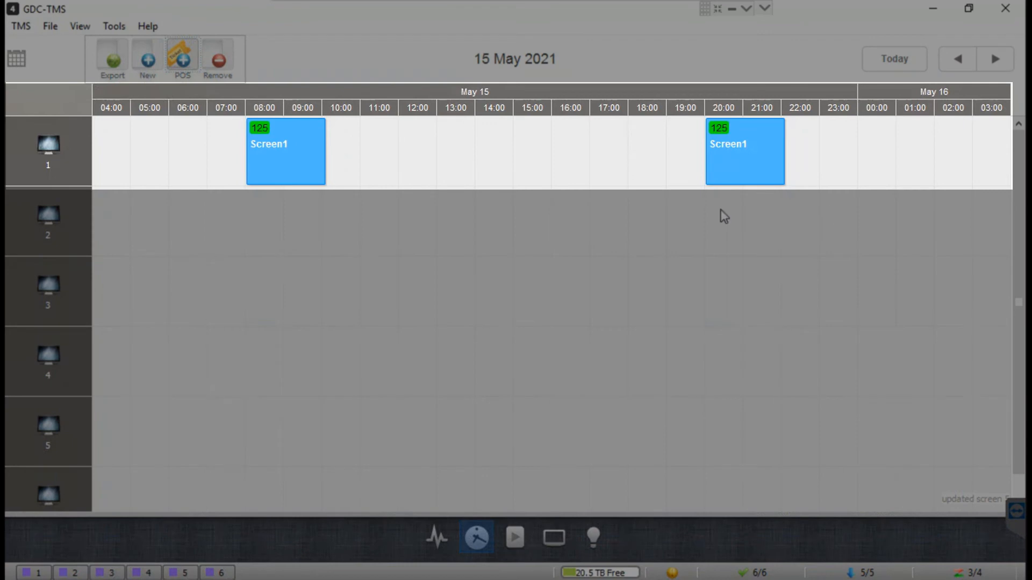
pyautogui.moveTo(479, 216)
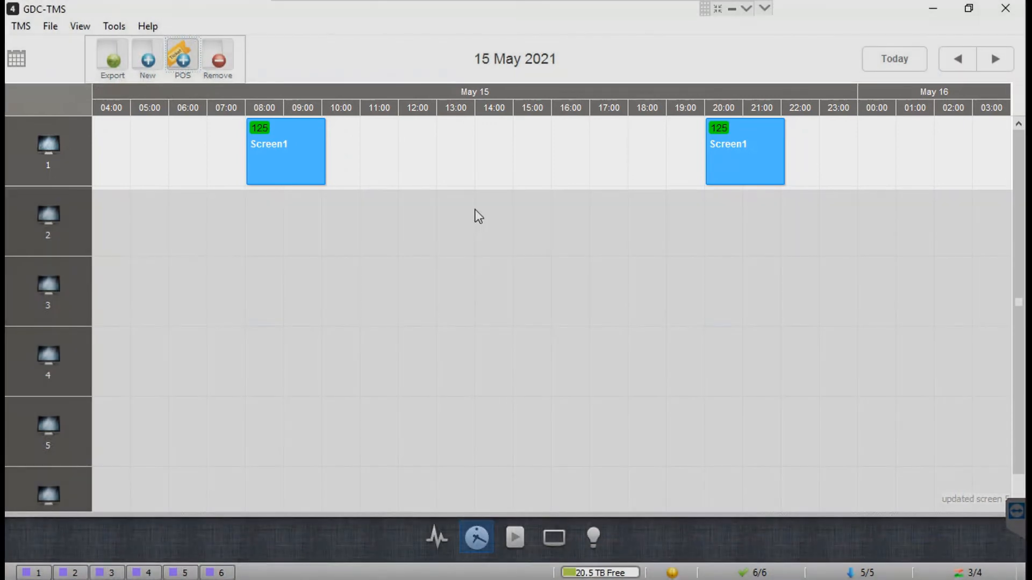
pyautogui.moveTo(354, 207)
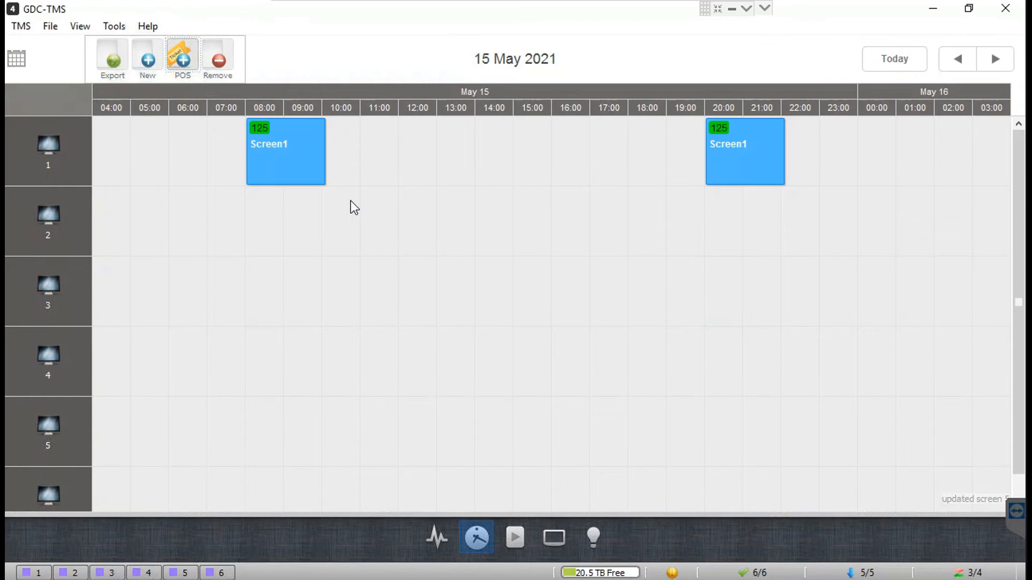
pyautogui.moveTo(330, 189)
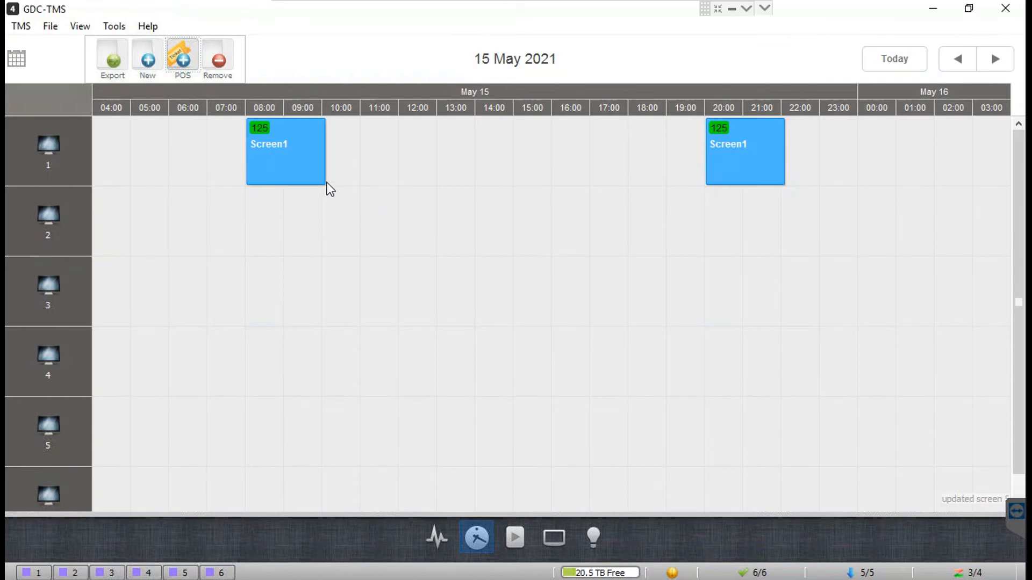
pyautogui.moveTo(301, 165)
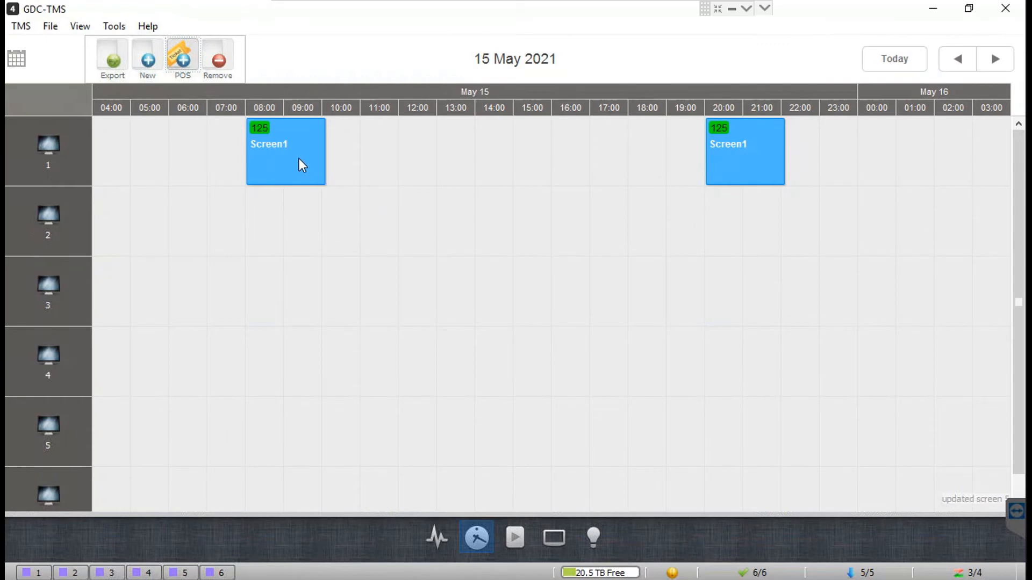
pyautogui.moveTo(299, 162)
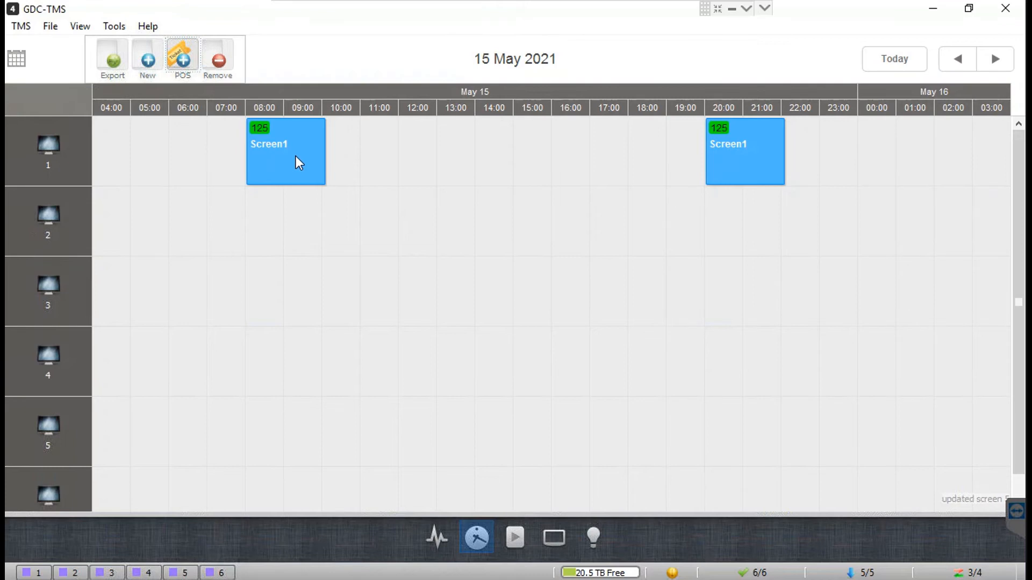
pyautogui.moveTo(297, 163)
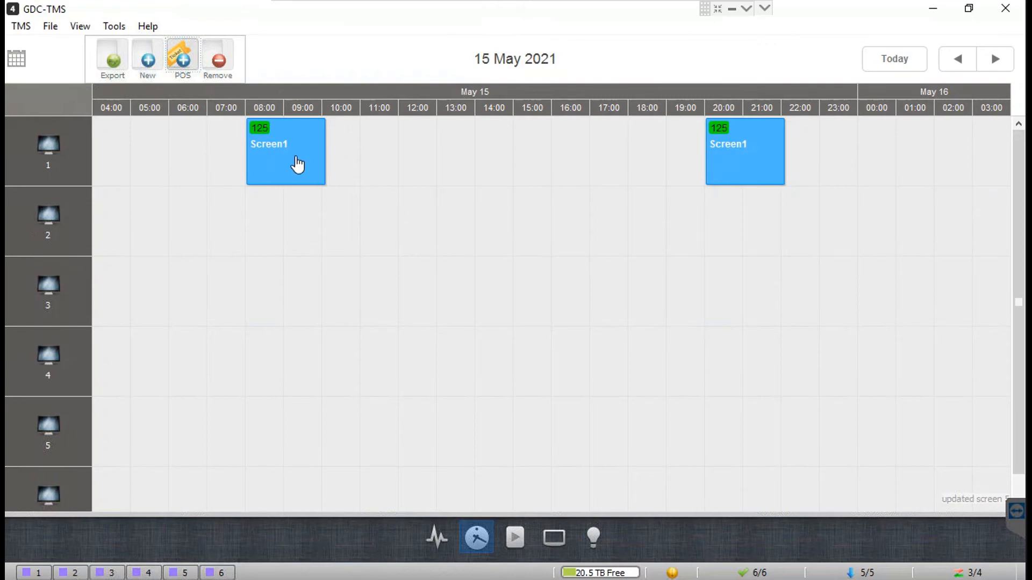
pyautogui.moveTo(297, 163)
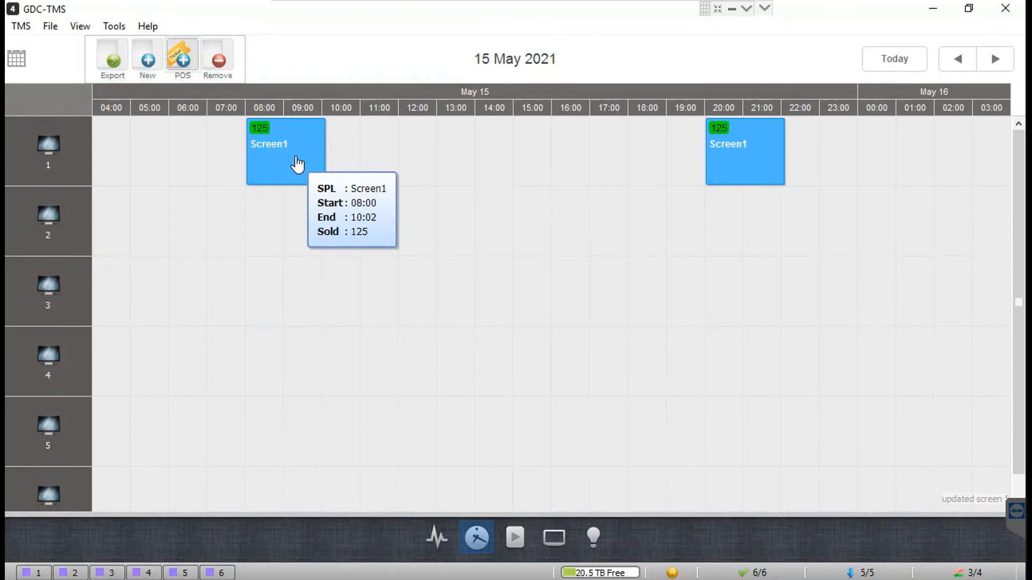
pyautogui.doubleClick(284, 151)
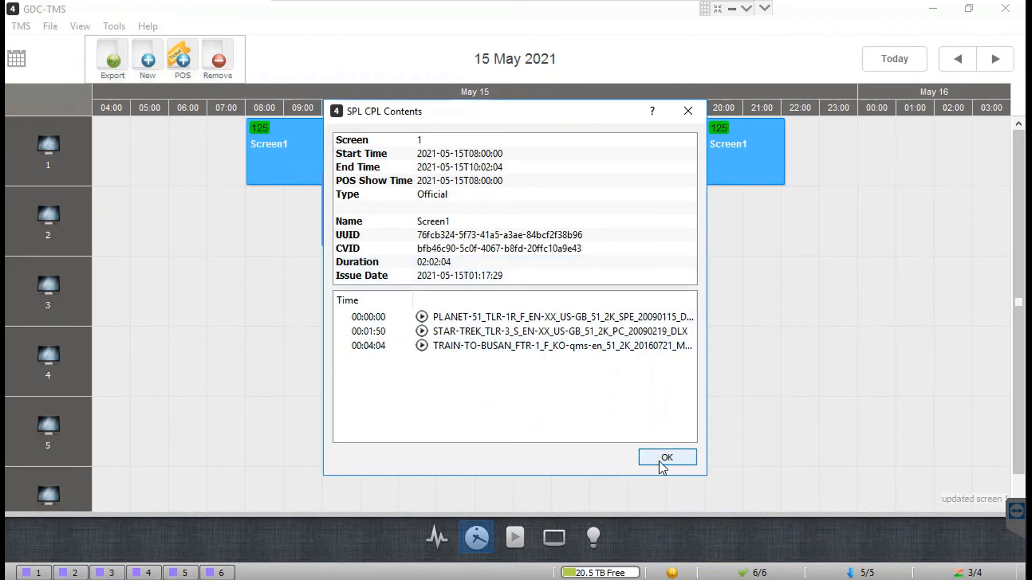
pyautogui.click(666, 457)
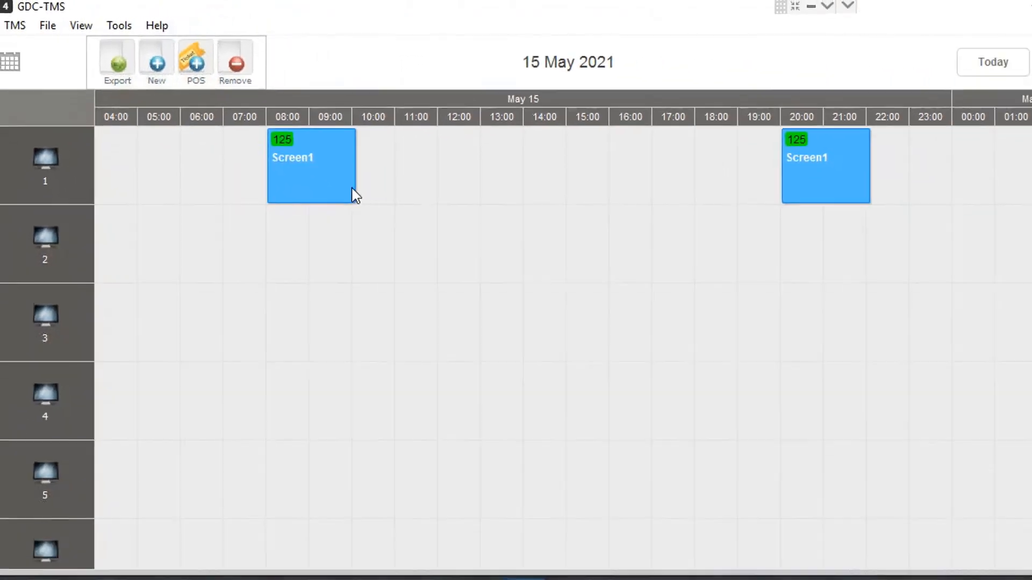
pyautogui.moveTo(720, 174)
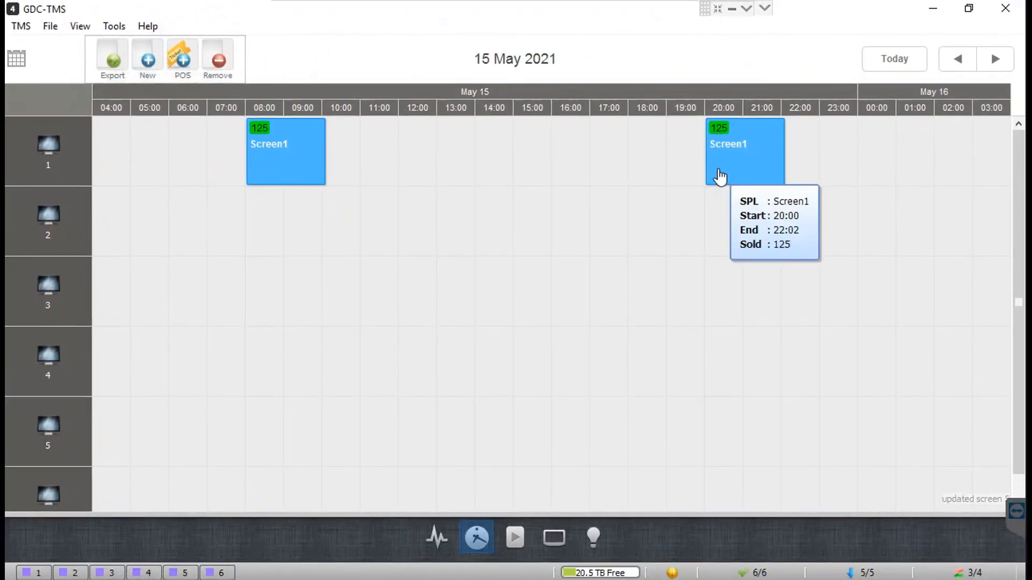
pyautogui.moveTo(734, 162)
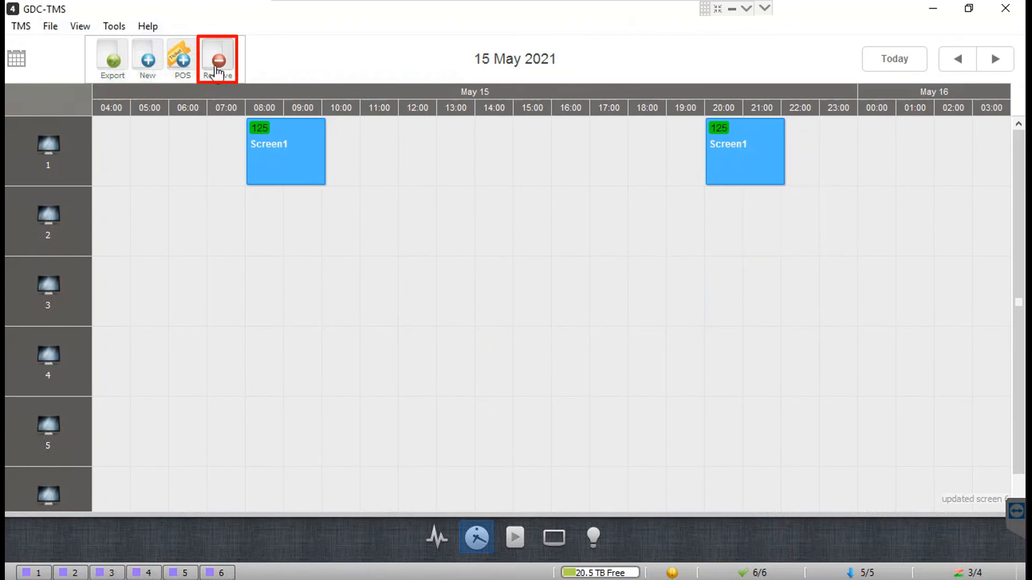
# - In Remove Schedule, tick the 2021-05-15T20:00:00 Screen1 row and enable deleting its corresponding SPL
pyautogui.click(218, 56)
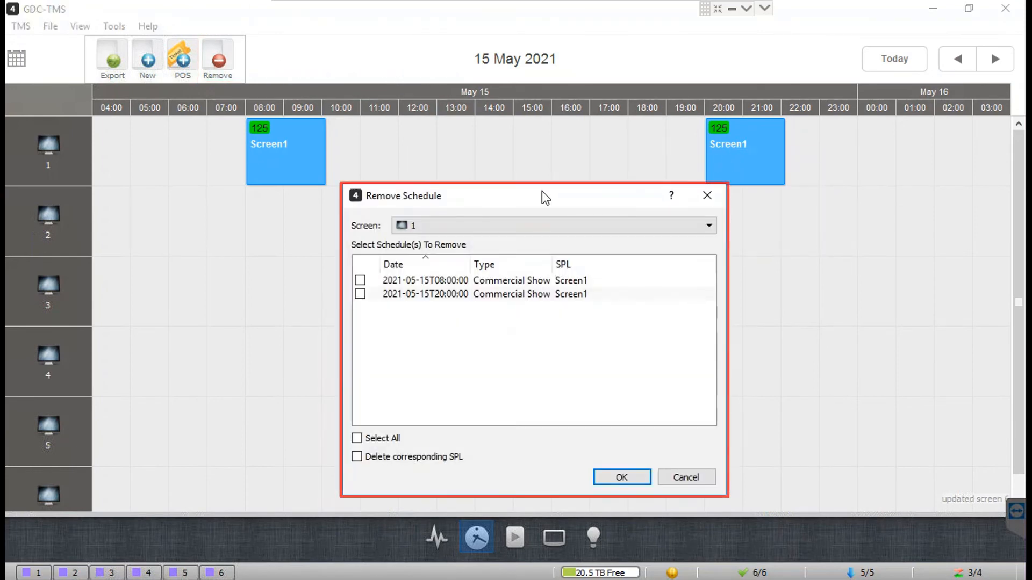
pyautogui.moveTo(517, 214)
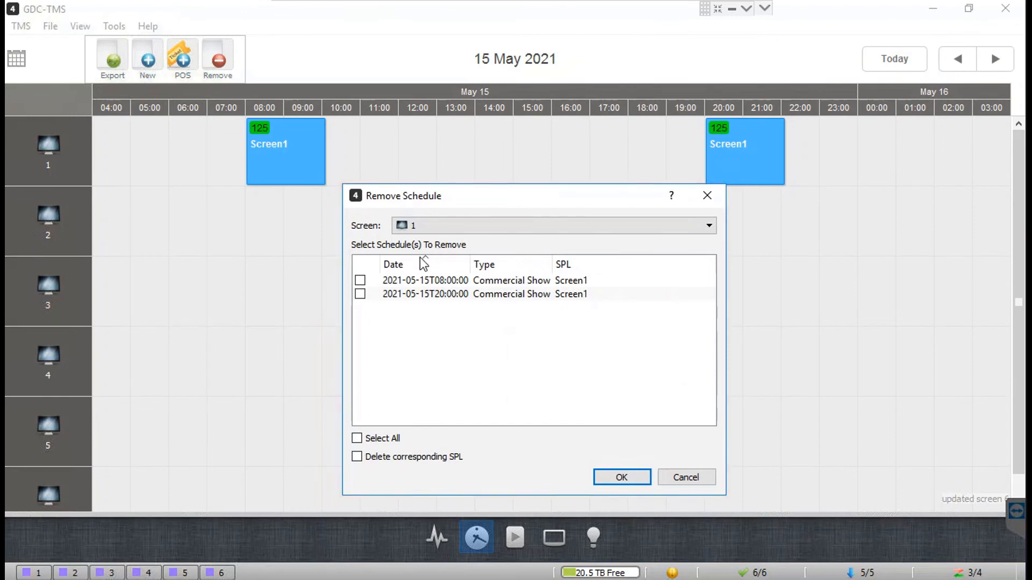
pyautogui.click(552, 224)
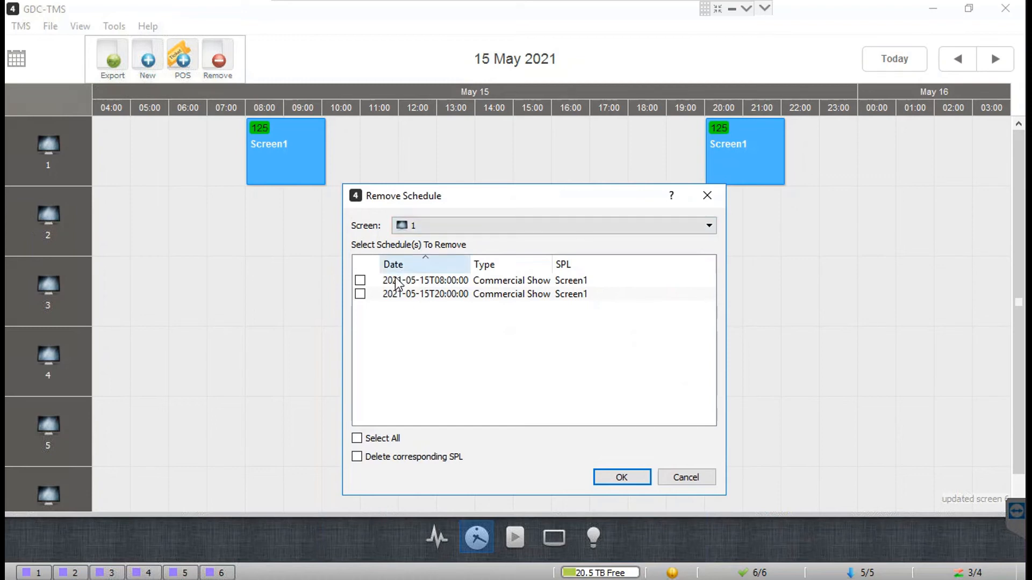
pyautogui.moveTo(390, 288)
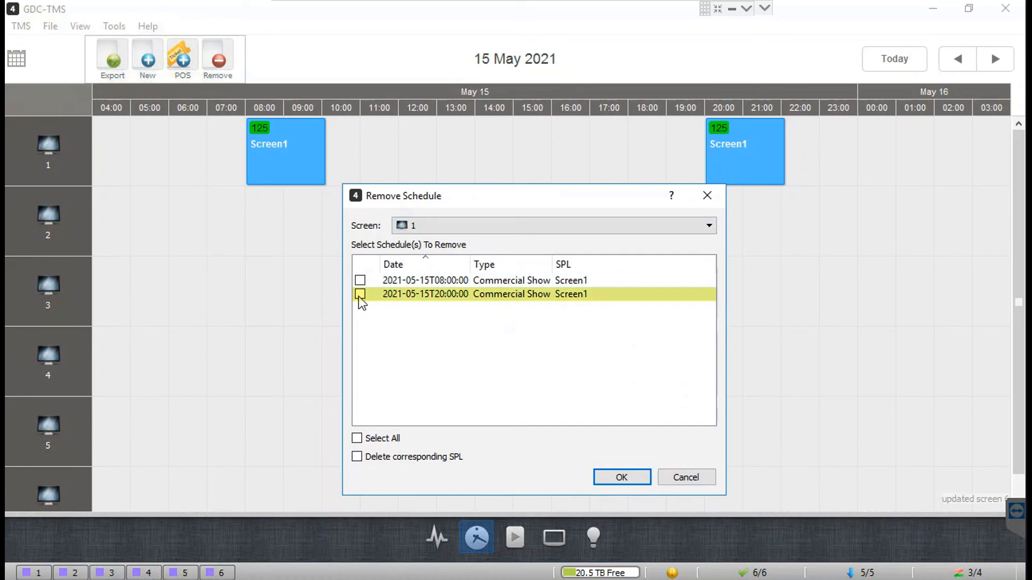
pyautogui.click(360, 294)
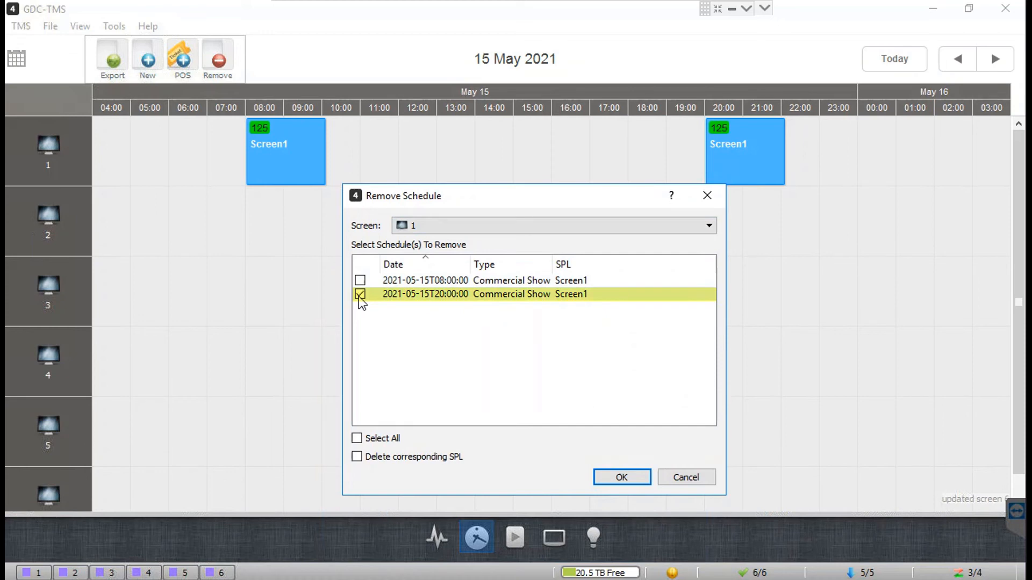
pyautogui.click(360, 294)
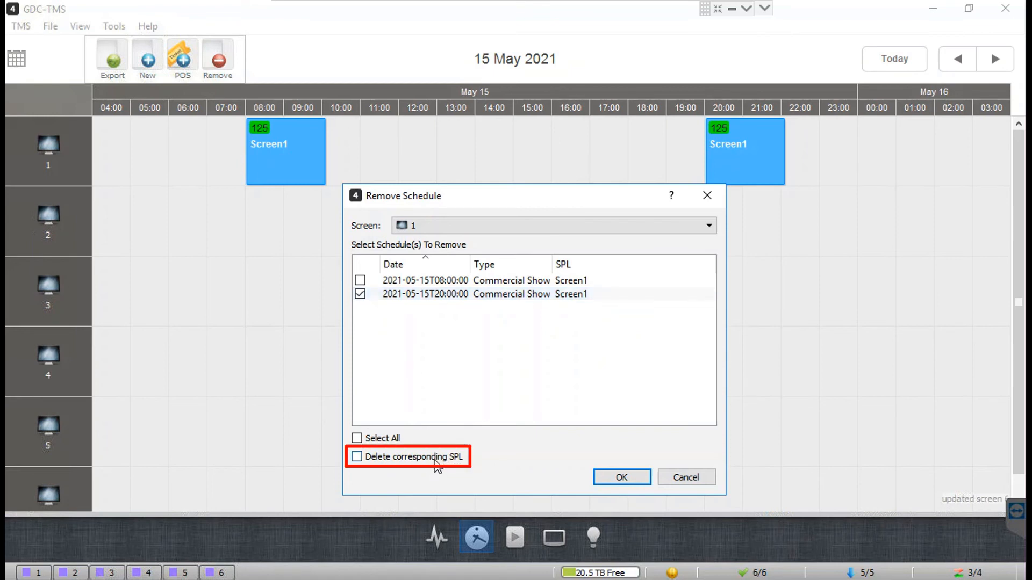
pyautogui.click(357, 456)
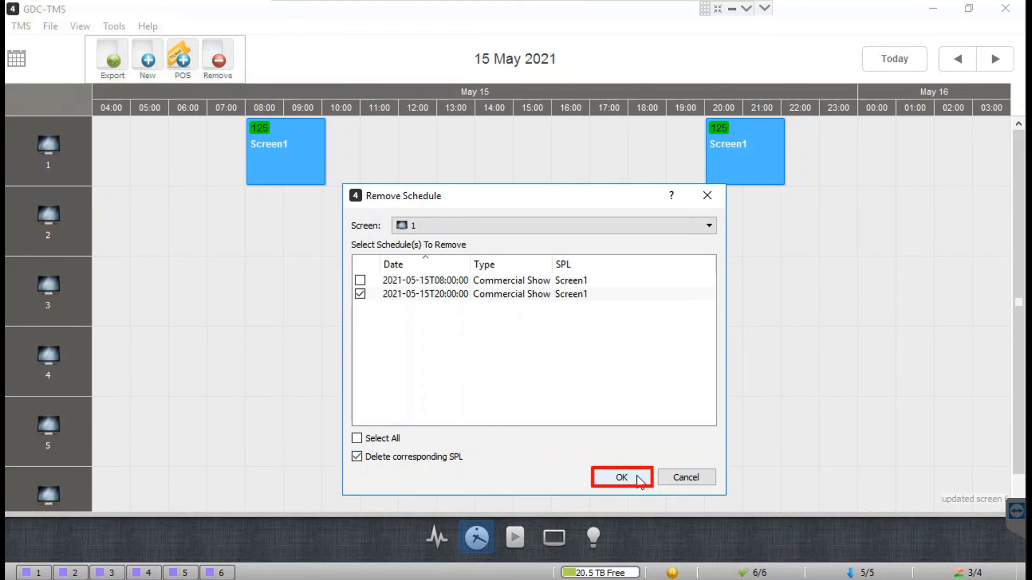
# - Confirm removal of the 20:00 show and its Screen1 SPL, leaving only the 08:00 showing
pyautogui.click(619, 477)
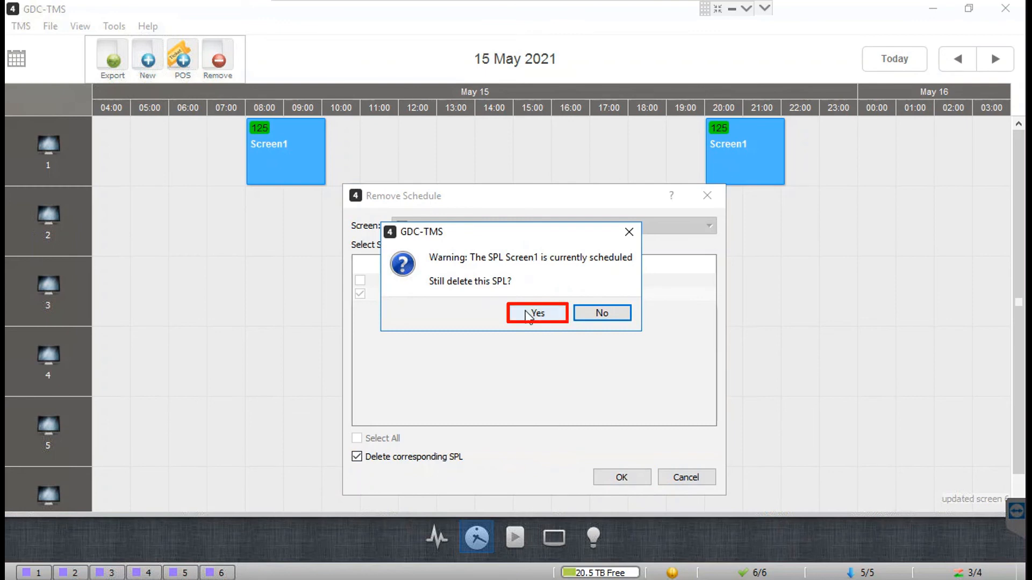
pyautogui.click(536, 313)
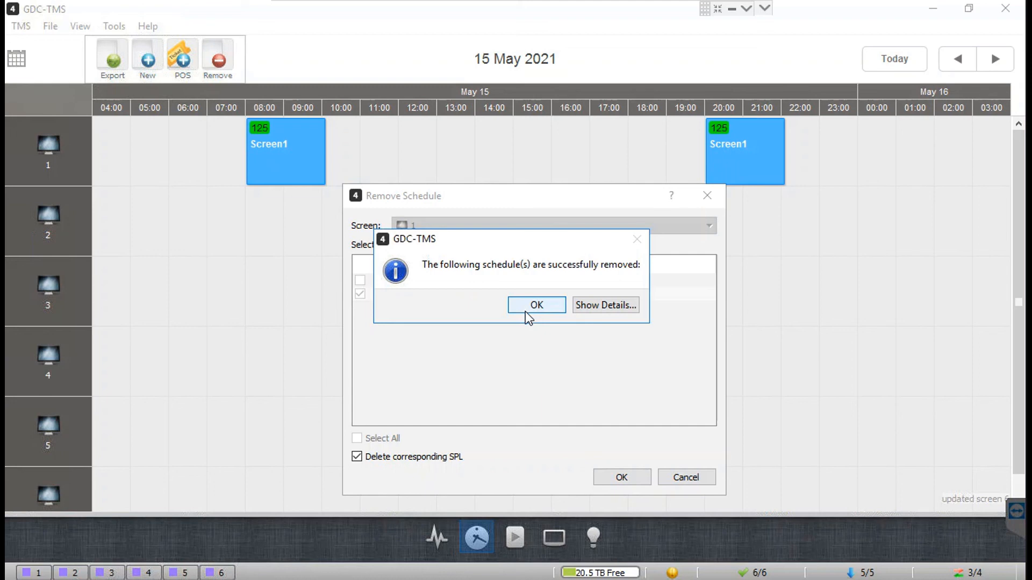
pyautogui.click(535, 304)
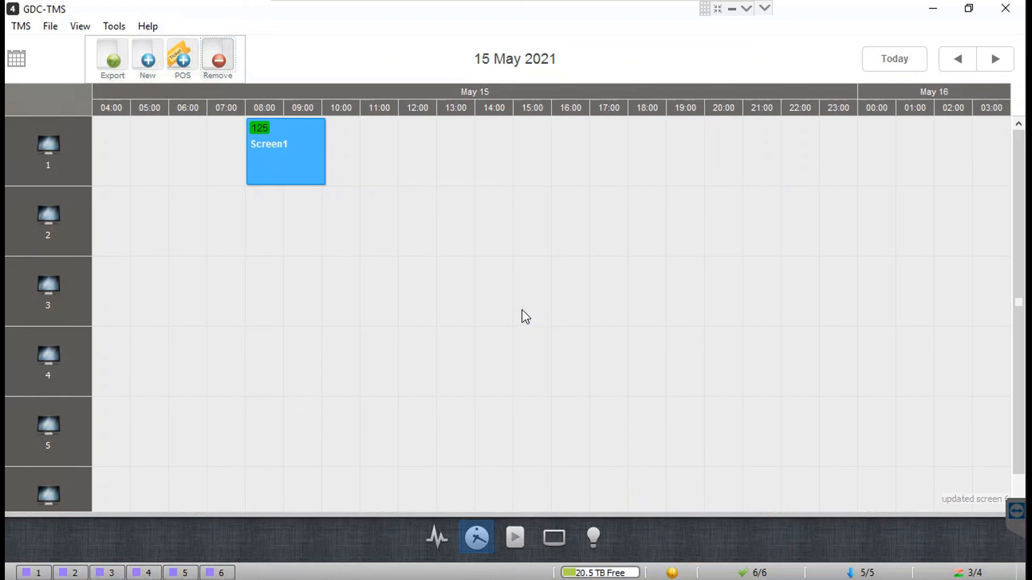
pyautogui.moveTo(575, 222)
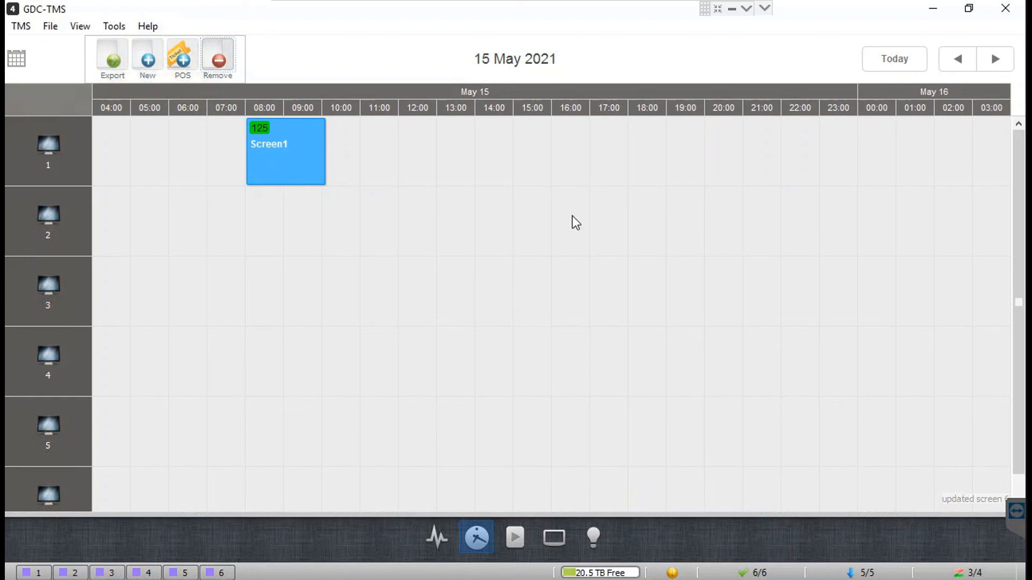
pyautogui.moveTo(773, 173)
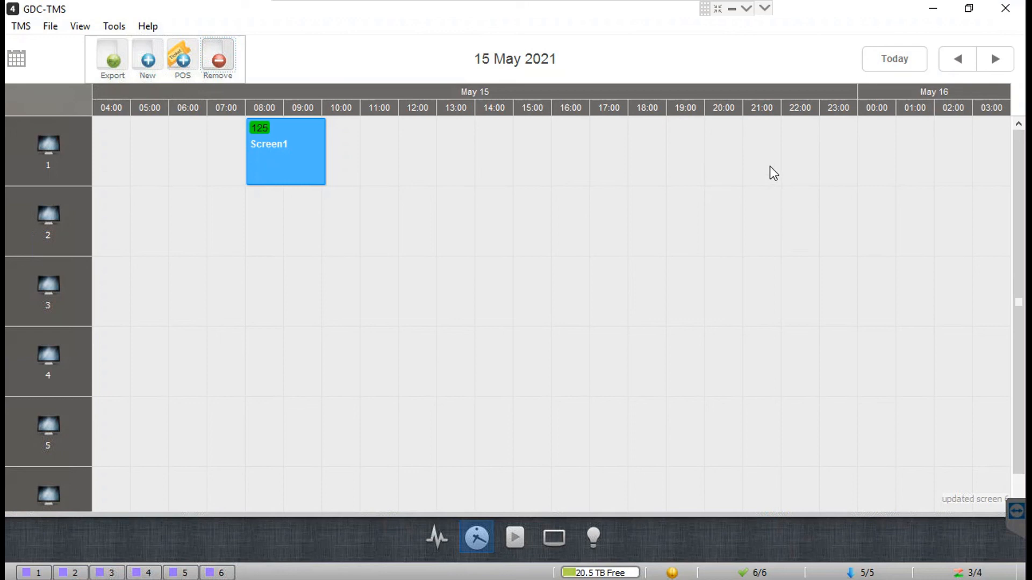
pyautogui.moveTo(793, 173)
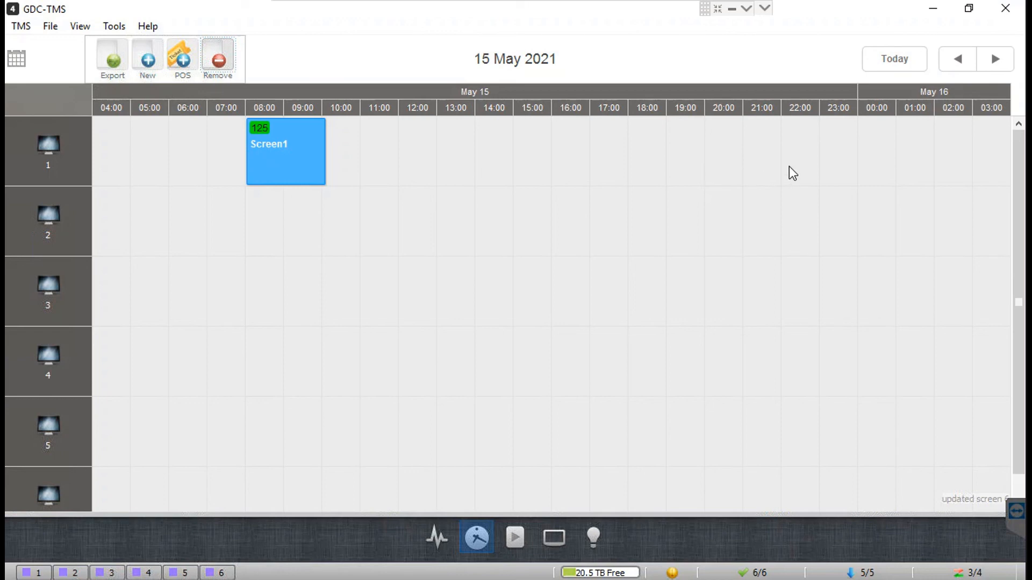
pyautogui.moveTo(769, 174)
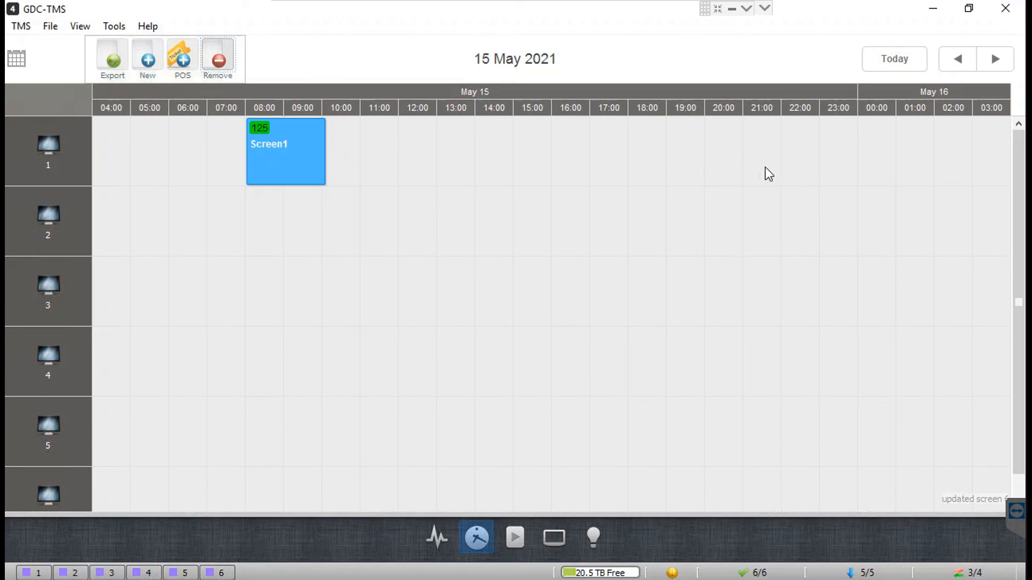
pyautogui.moveTo(595, 201)
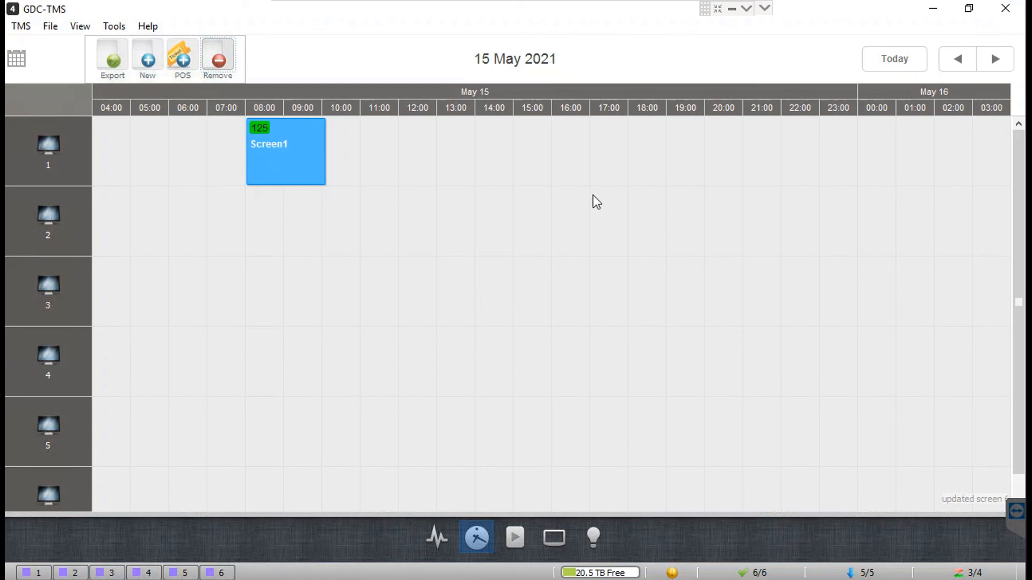
pyautogui.moveTo(454, 251)
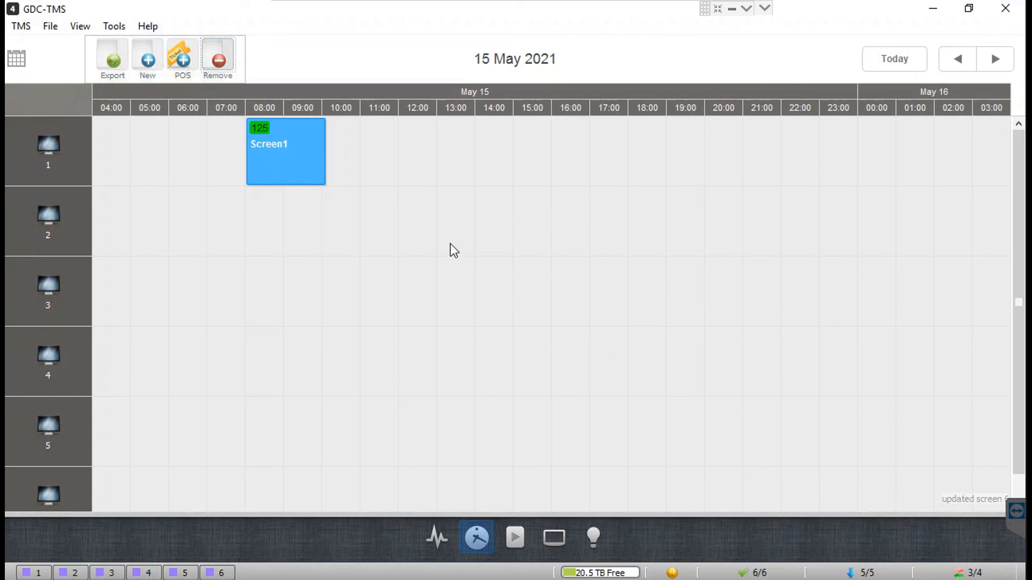
pyautogui.moveTo(430, 284)
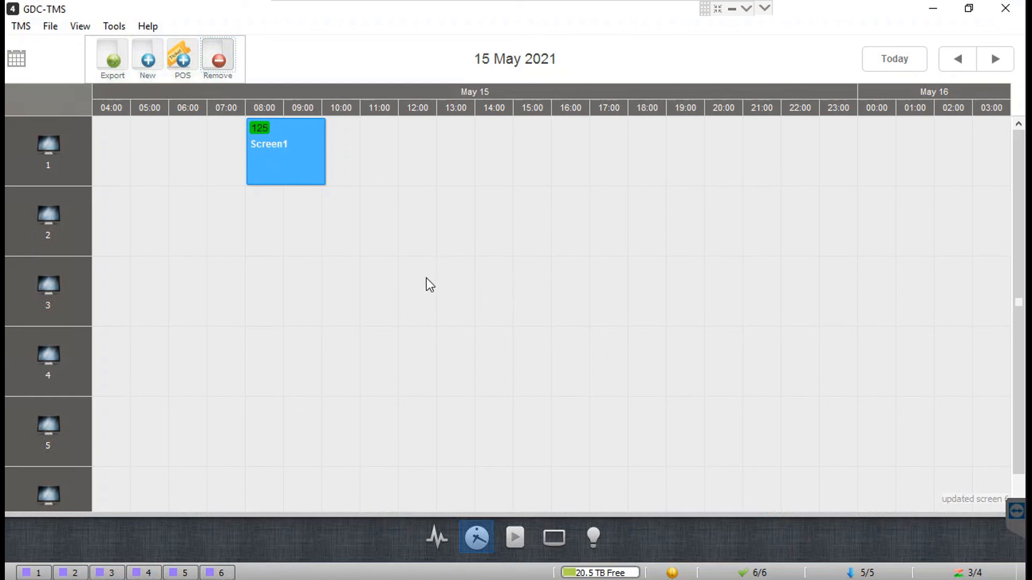
pyautogui.moveTo(425, 298)
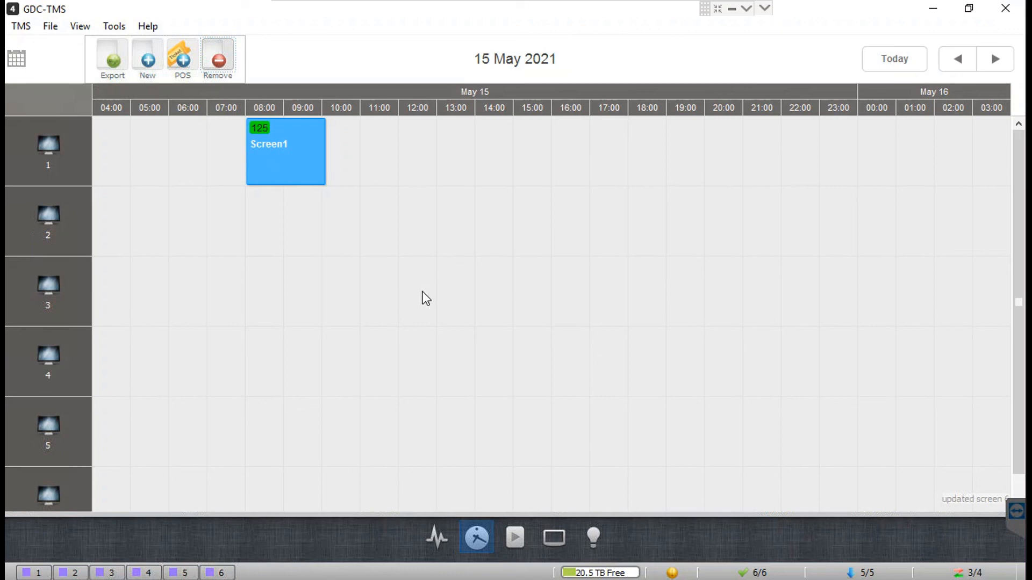